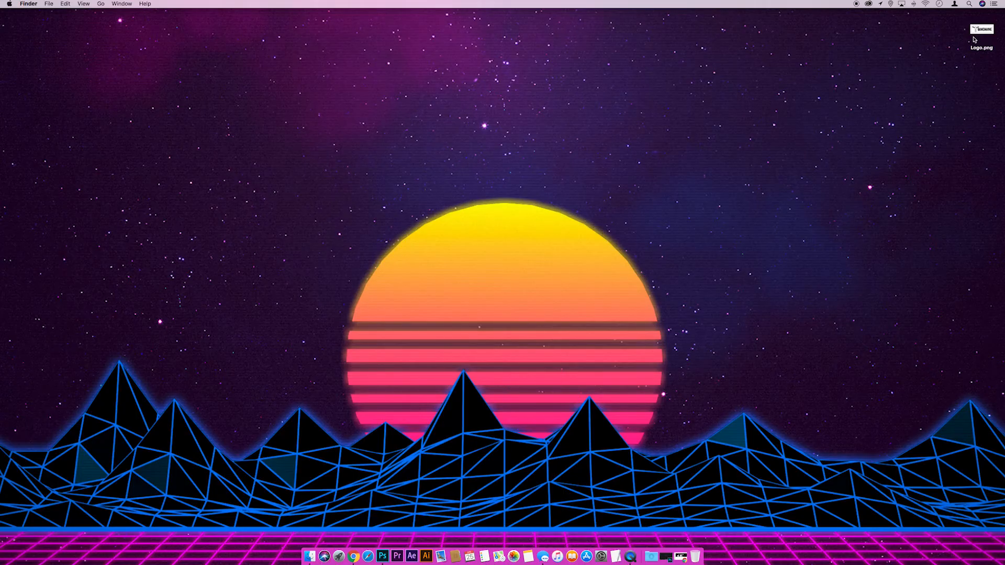
mouse_move(959, 53)
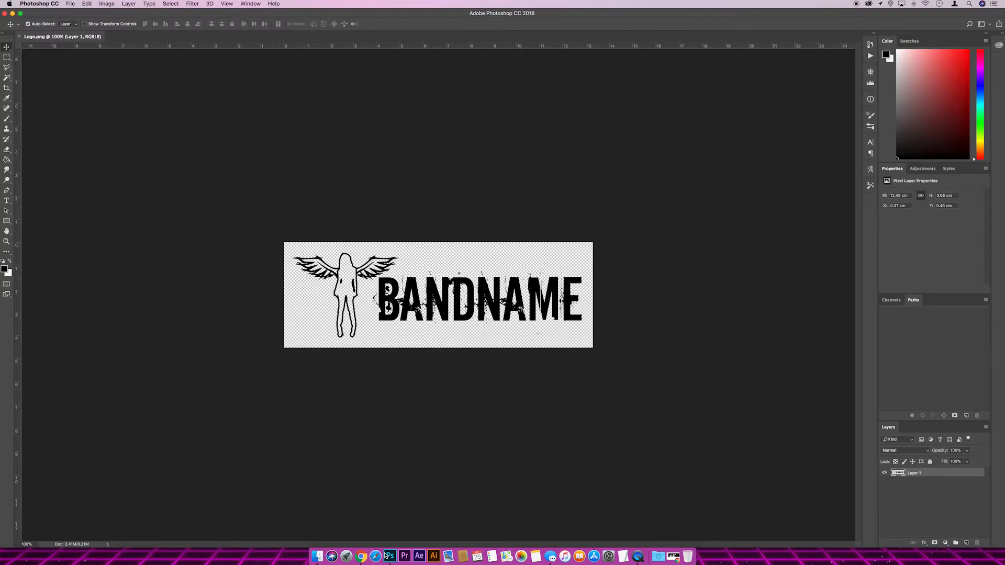
mouse_move(582, 207)
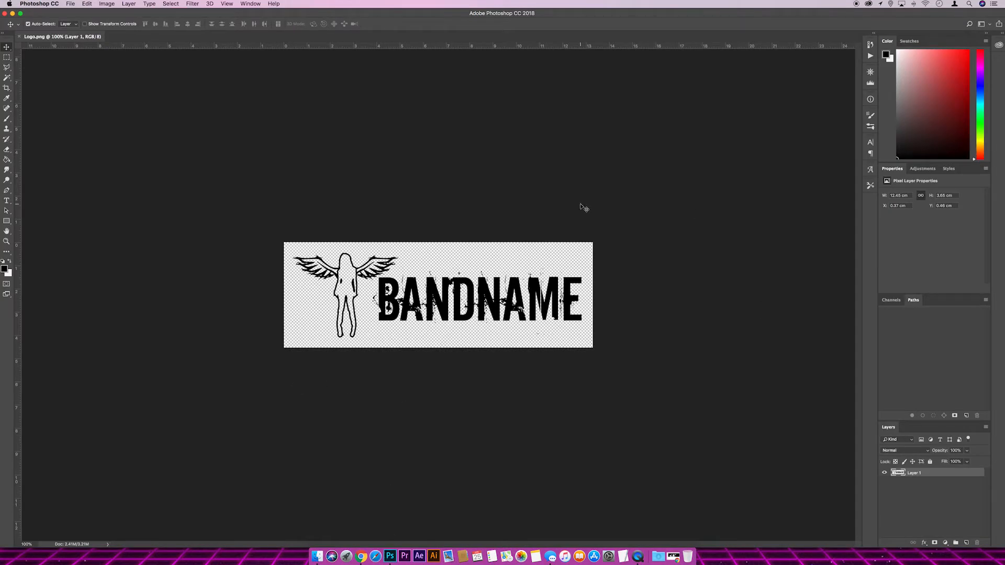
mouse_move(360, 228)
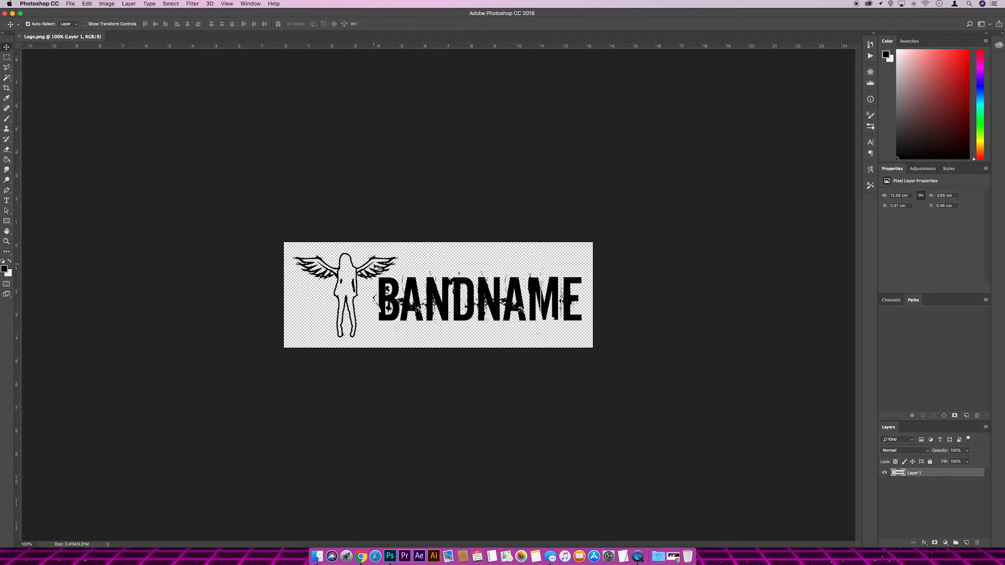
mouse_move(378, 267)
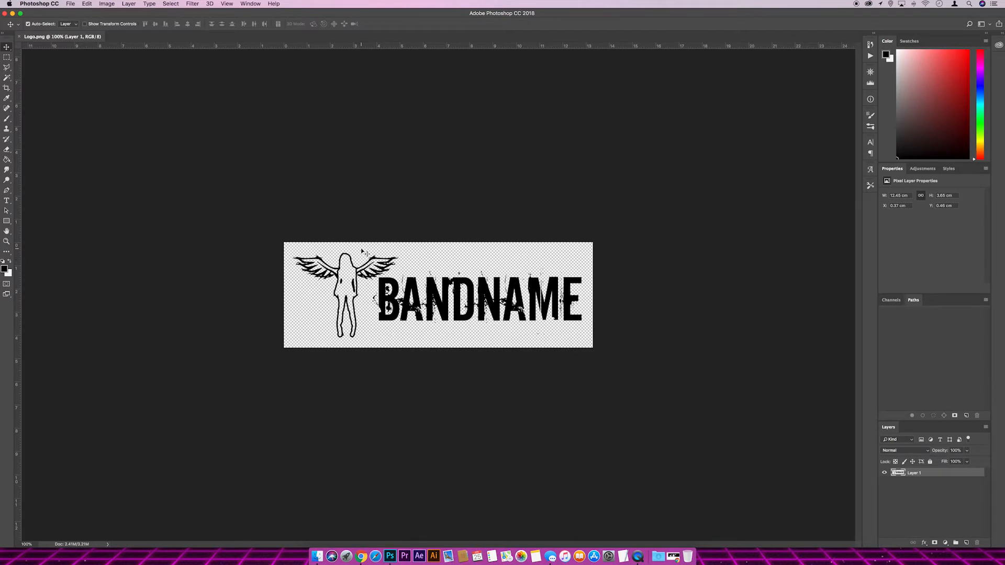
mouse_move(352, 246)
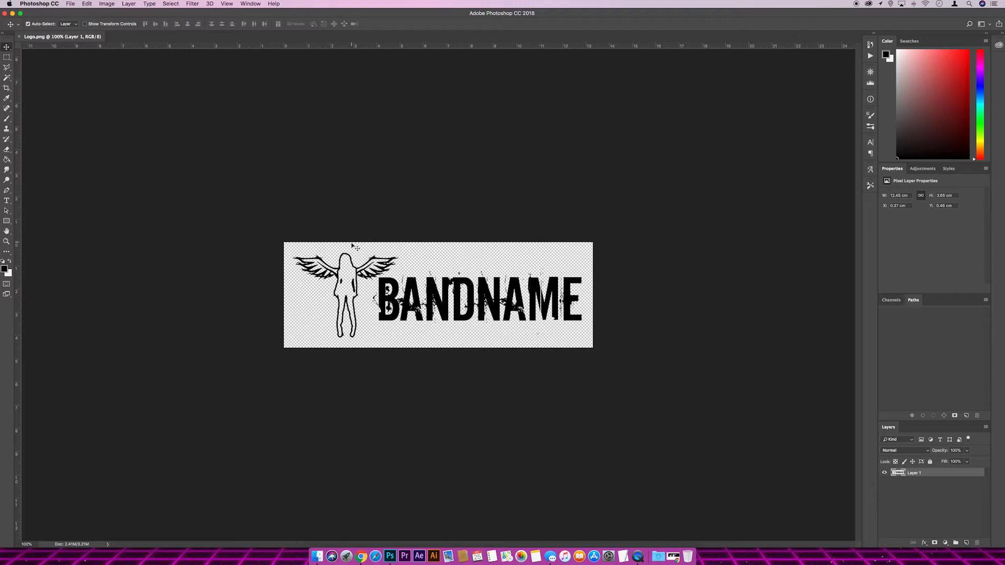
mouse_move(356, 250)
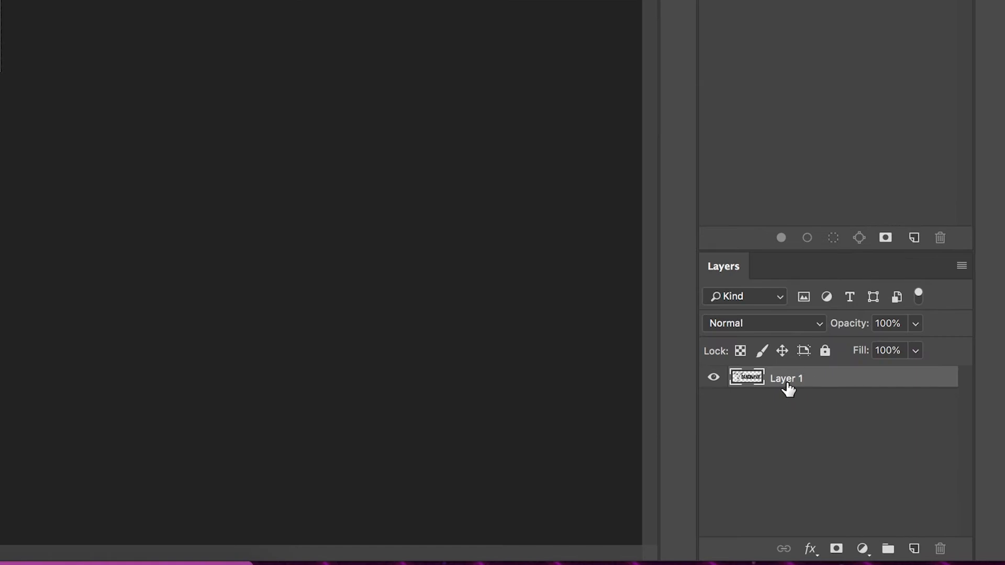
Rename Layer 1 to Logo and its three duplicates to Glitch 1, Glitch 2 and Glitch 3
double_click(786, 377)
type("Logo")
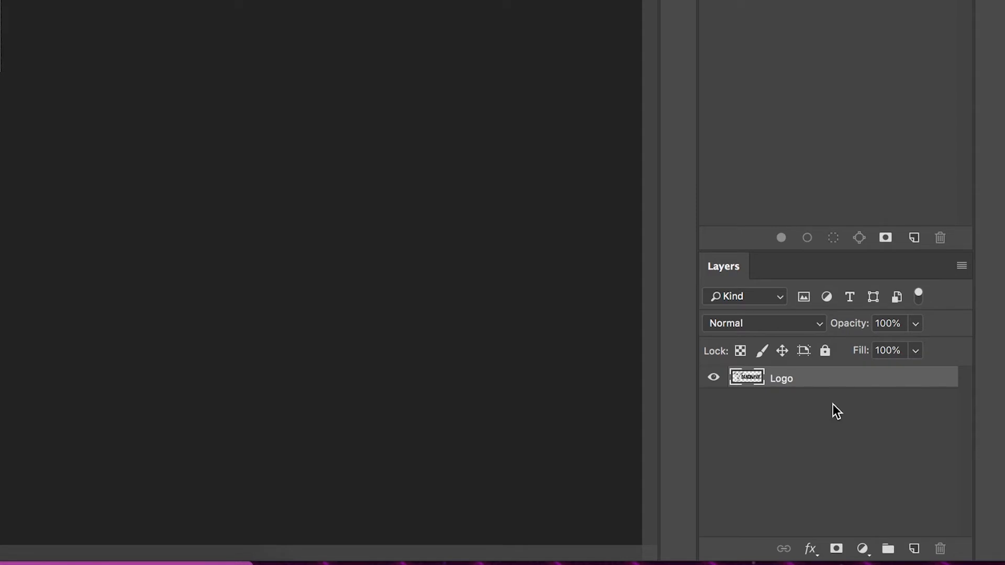
mouse_move(788, 391)
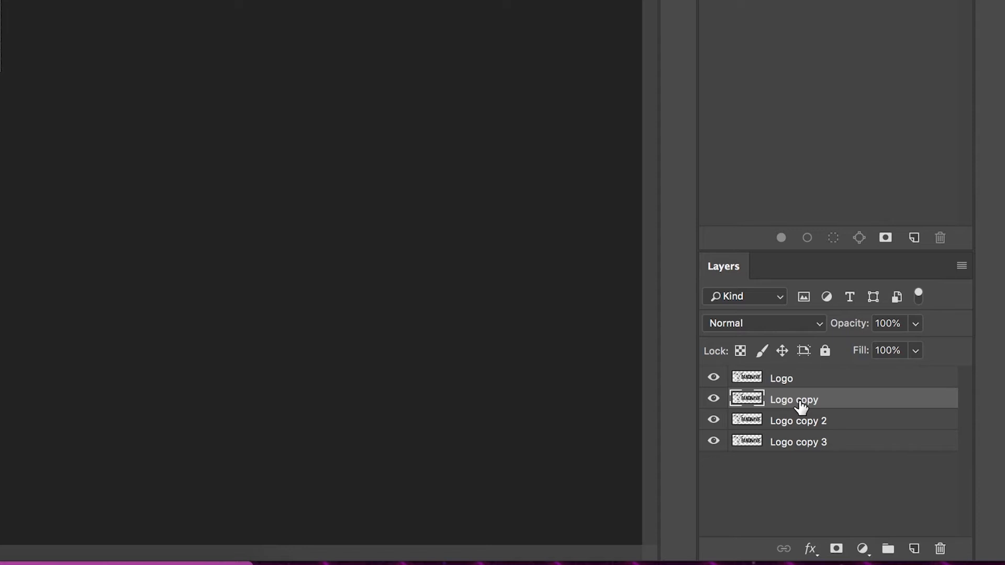
mouse_move(787, 408)
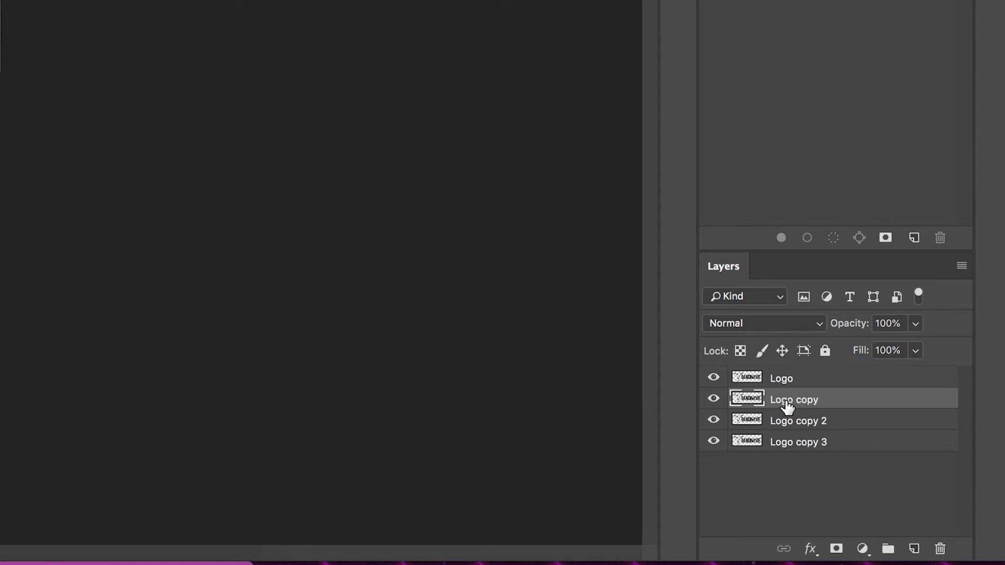
double_click(793, 399)
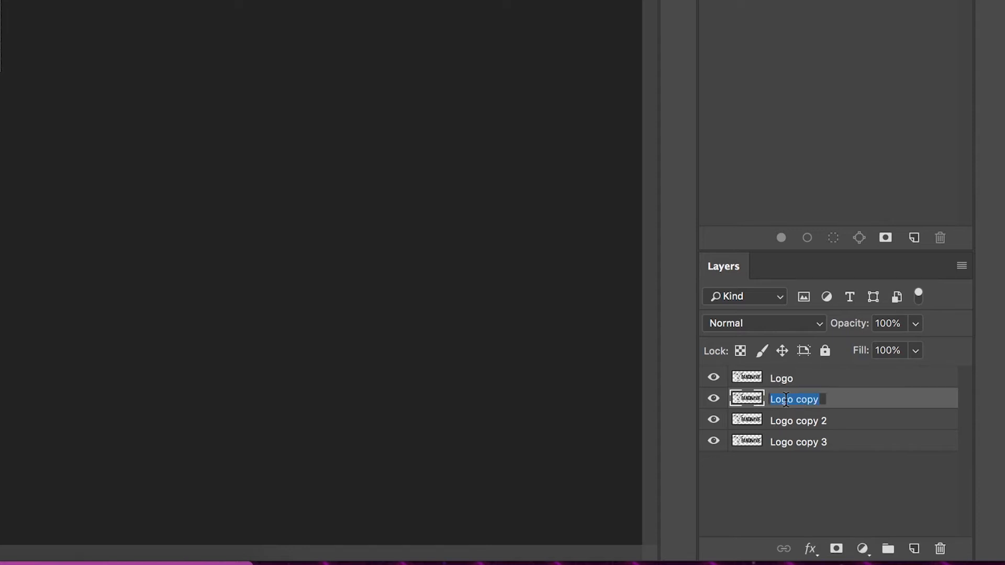
type("Glitch 1")
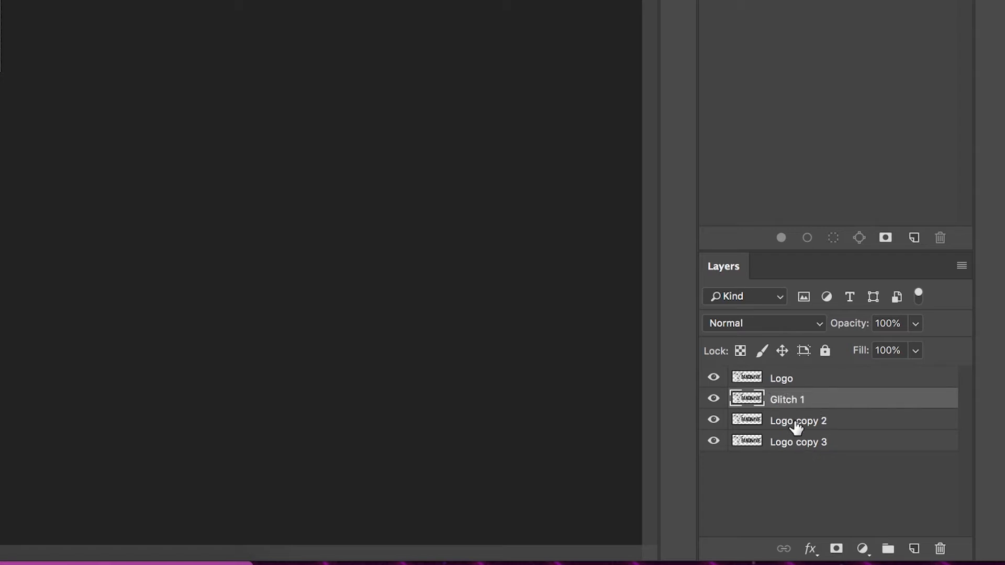
double_click(798, 420)
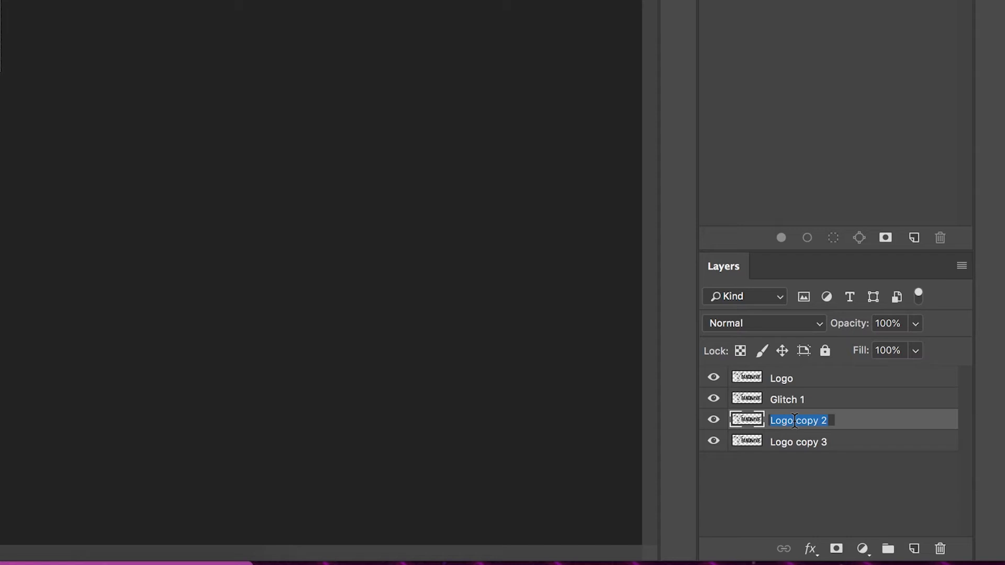
type("Glitch")
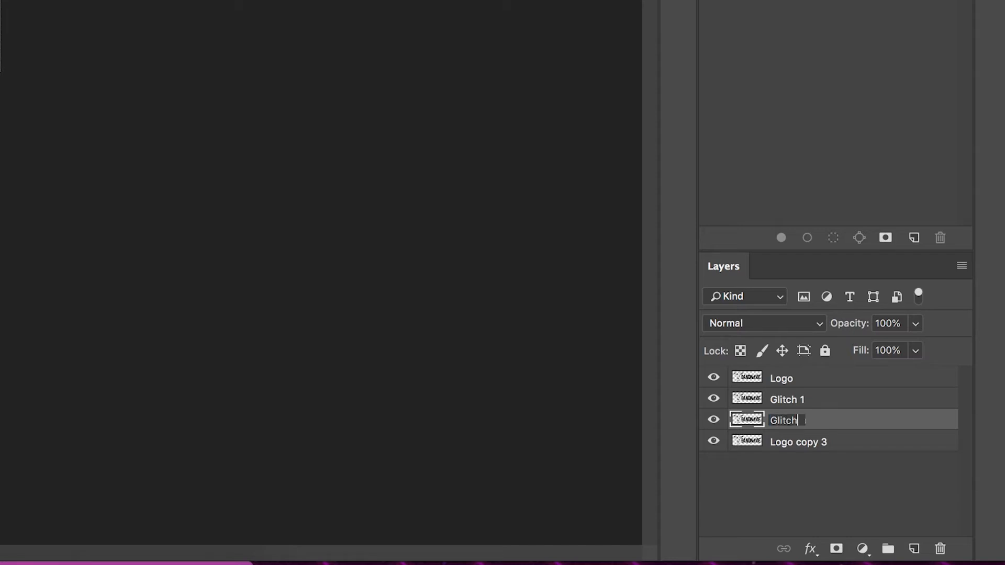
type("2")
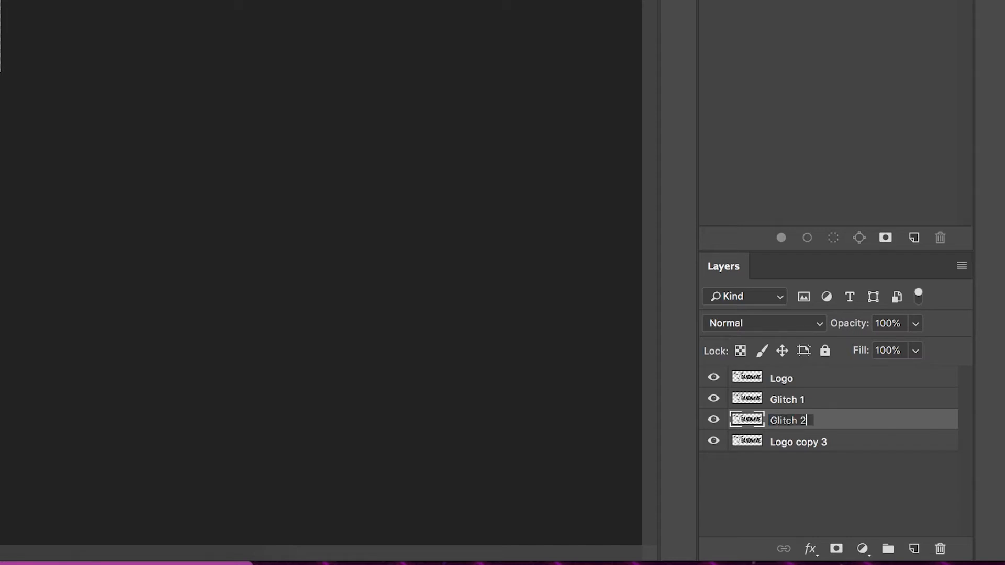
double_click(797, 442)
type("Gl")
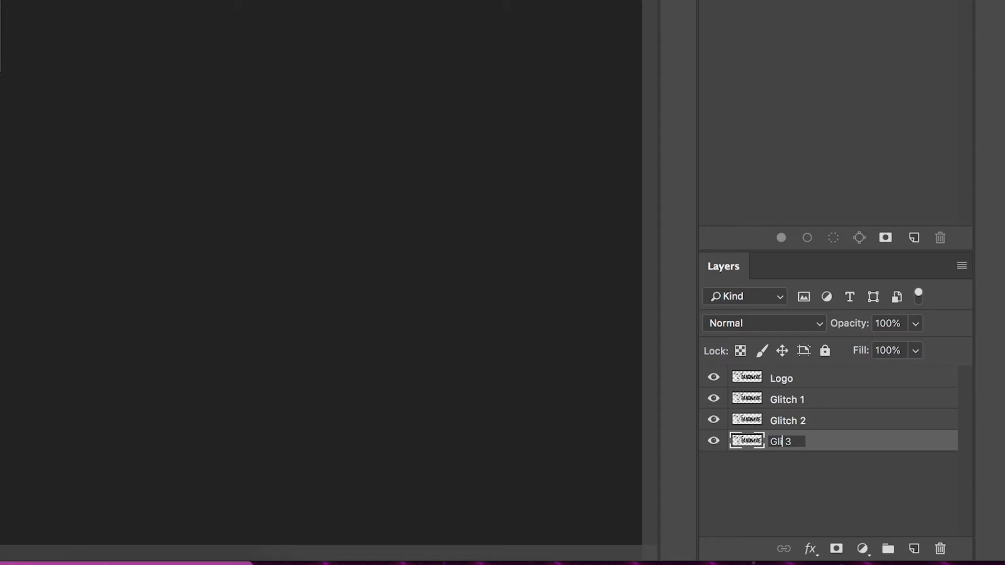
type("tch")
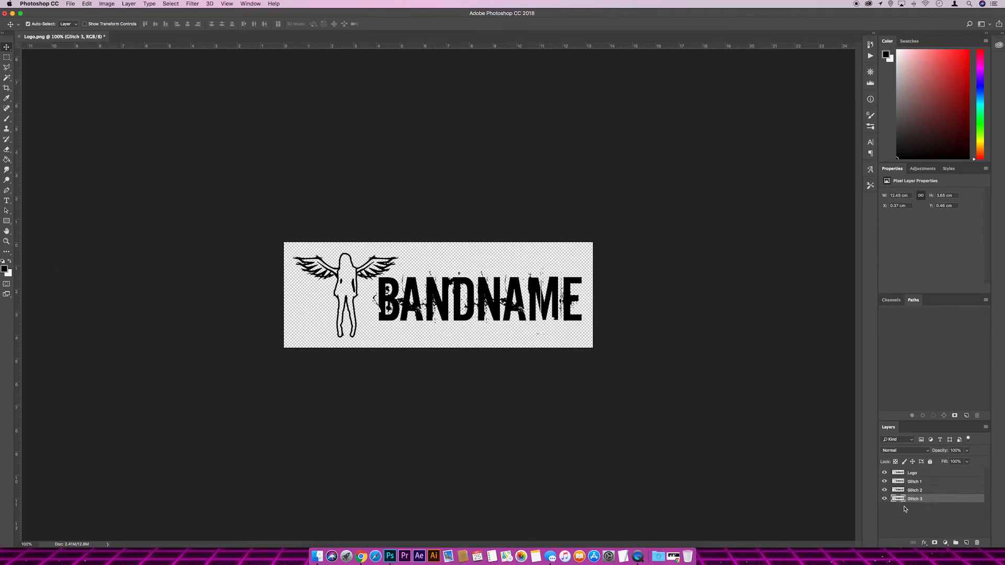
Hide the Logo, Glitch 2 and Glitch 3 layers and select Glitch 1
left_click(885, 473)
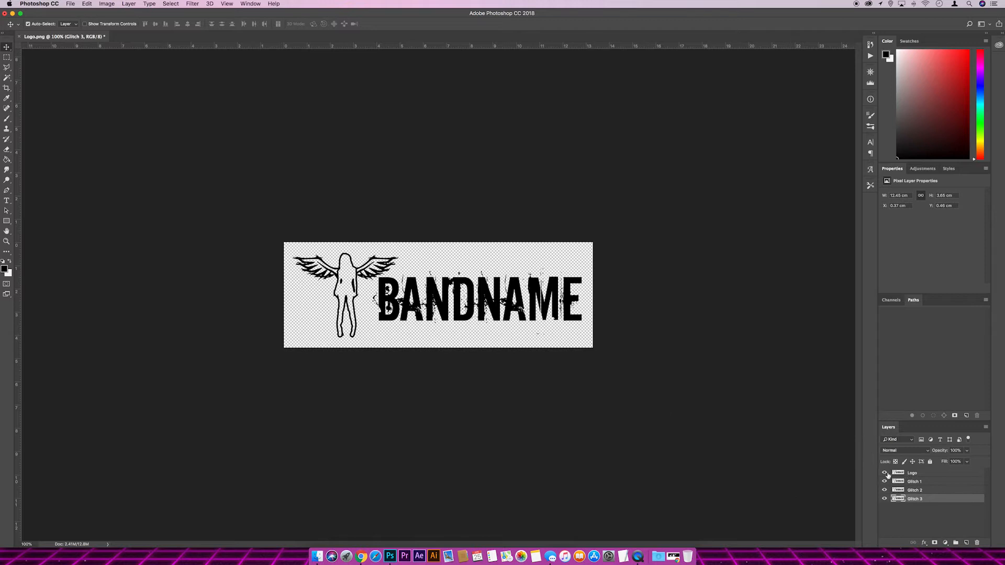
left_click(884, 499)
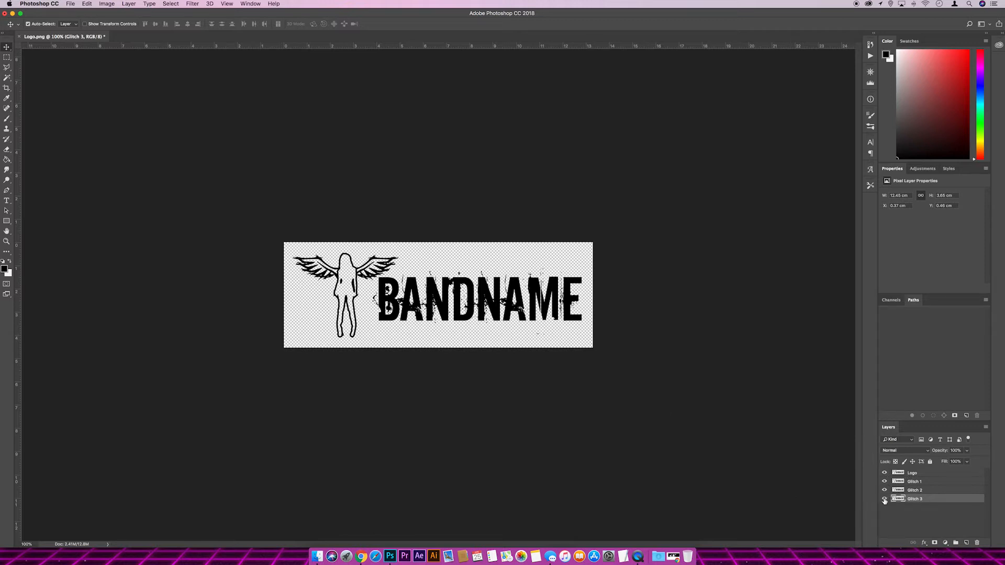
left_click(885, 499)
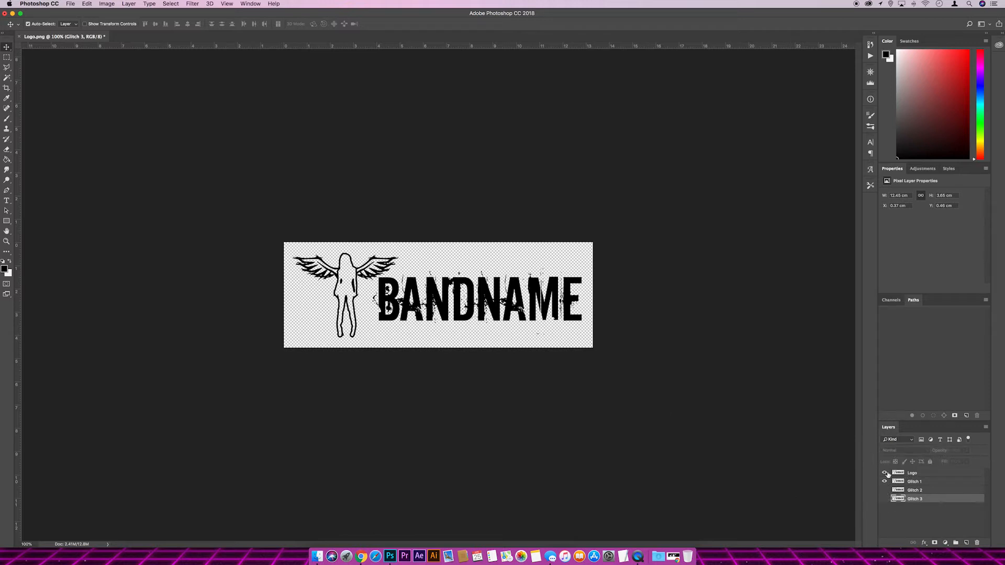
left_click(885, 481)
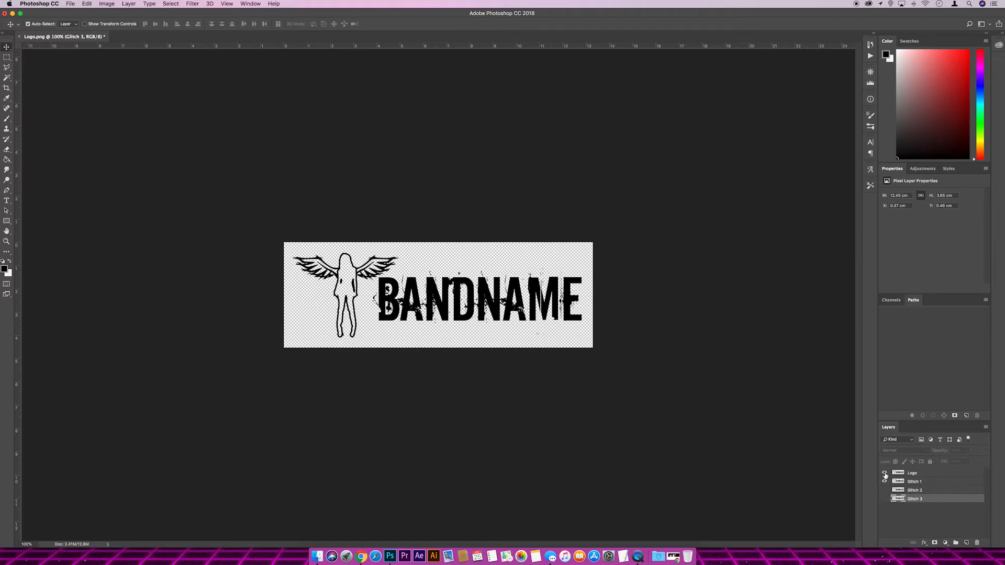
left_click(885, 481)
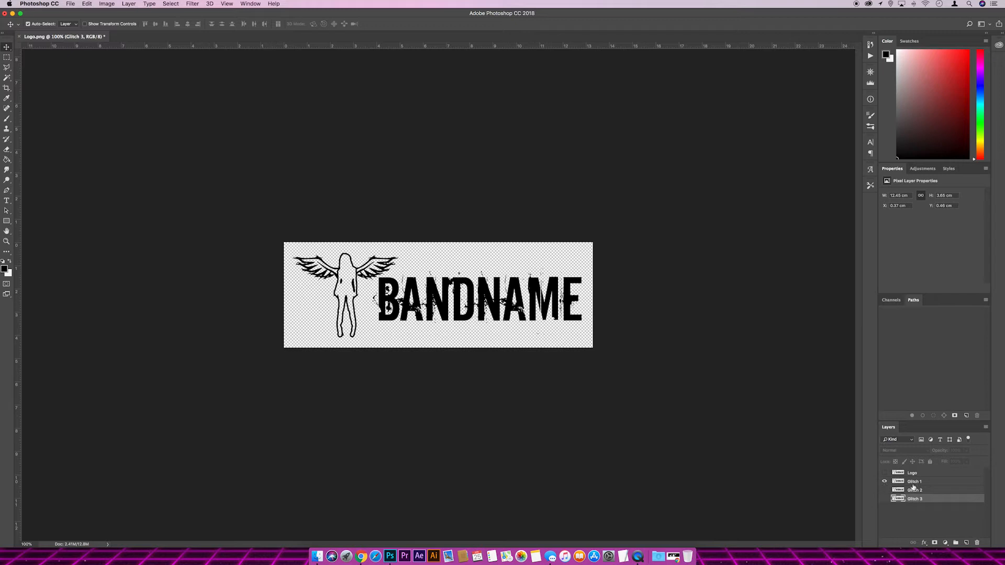
left_click(914, 481)
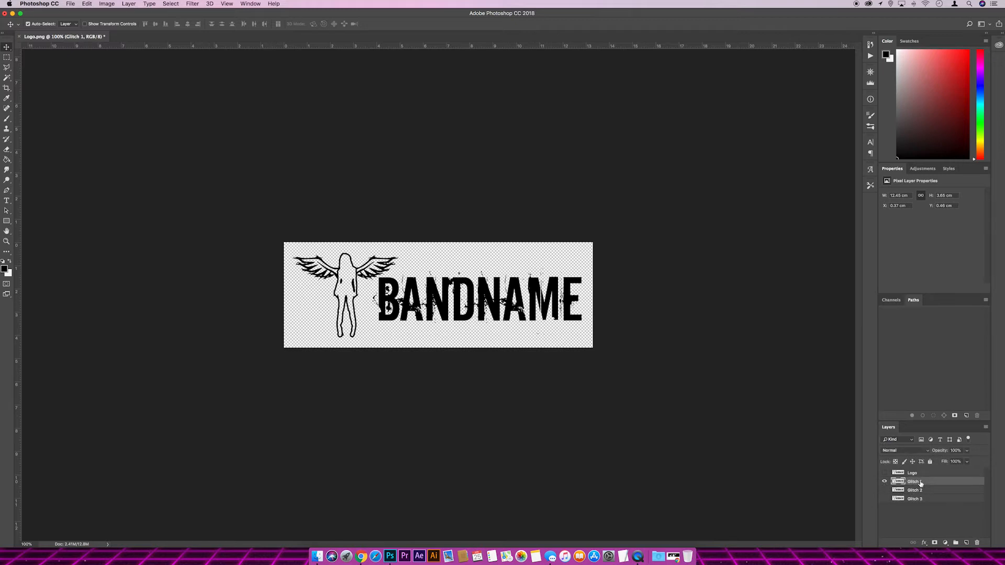
mouse_move(723, 331)
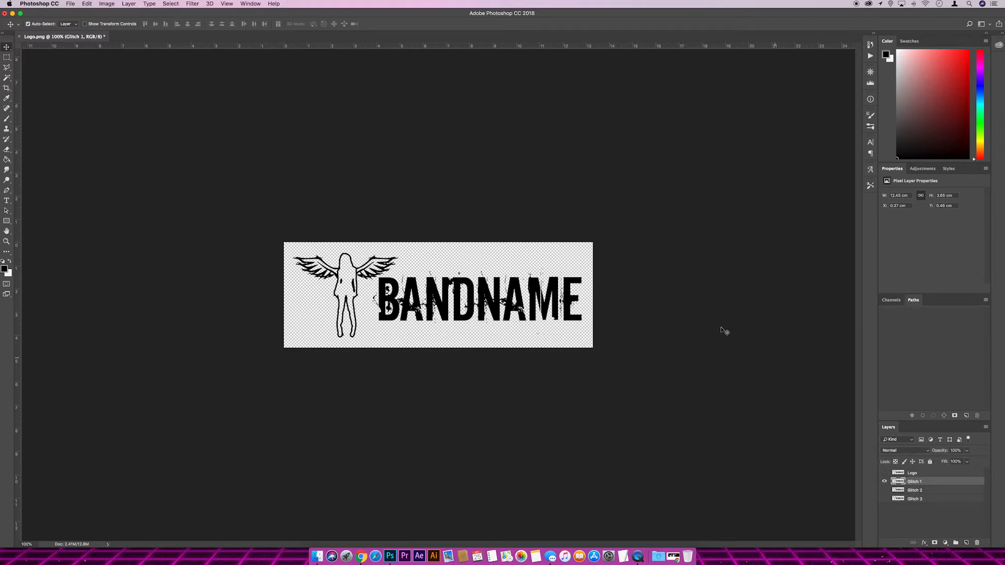
mouse_move(146, 240)
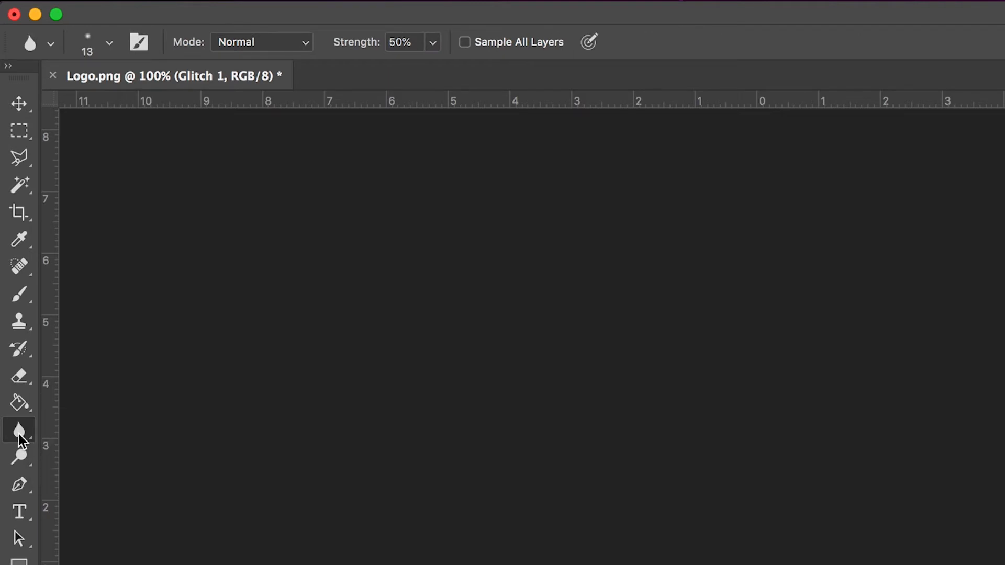
Smear the BANDNAME letters on Glitch 1 with the Smudge tool at 50% strength
right_click(18, 429)
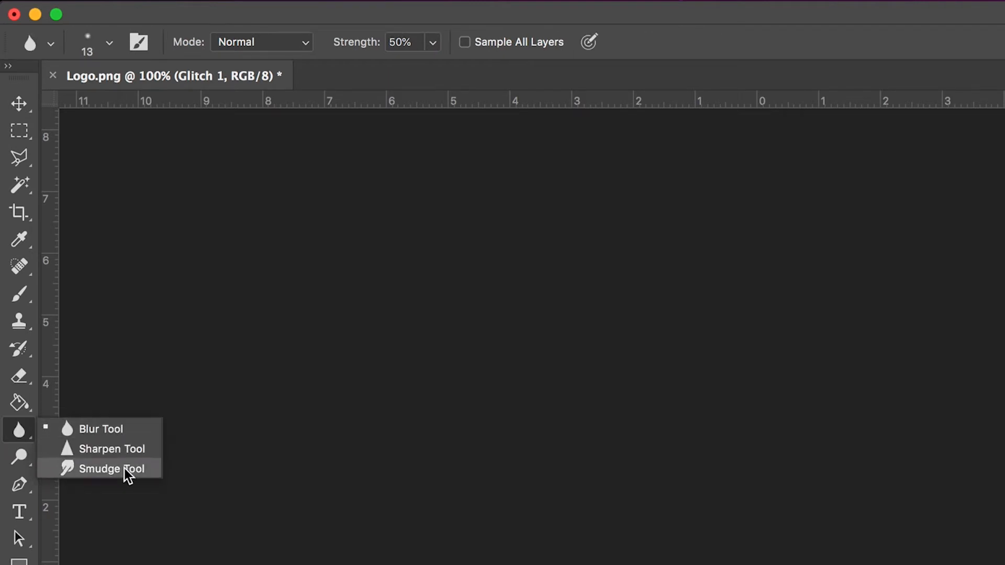
left_click(111, 468)
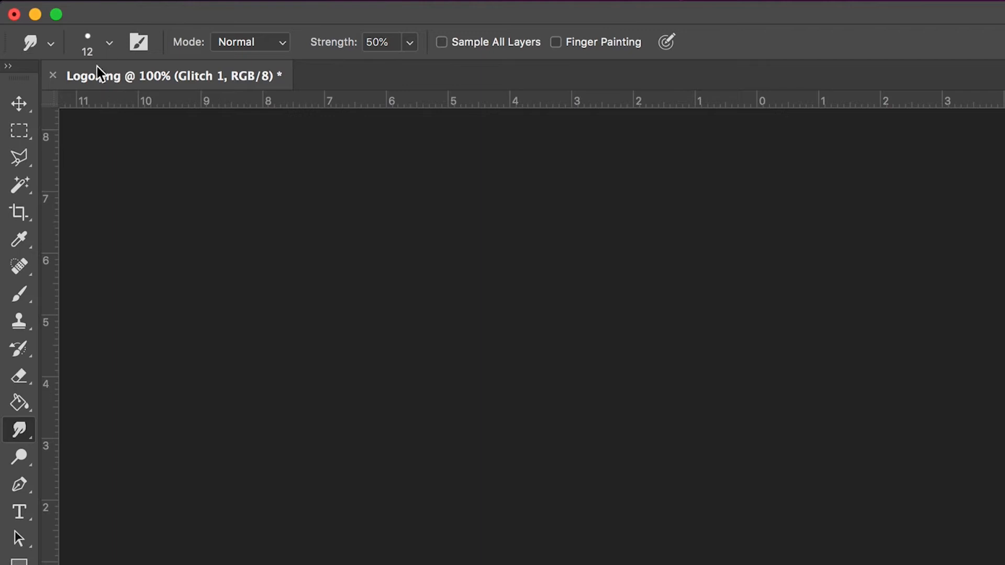
mouse_move(405, 51)
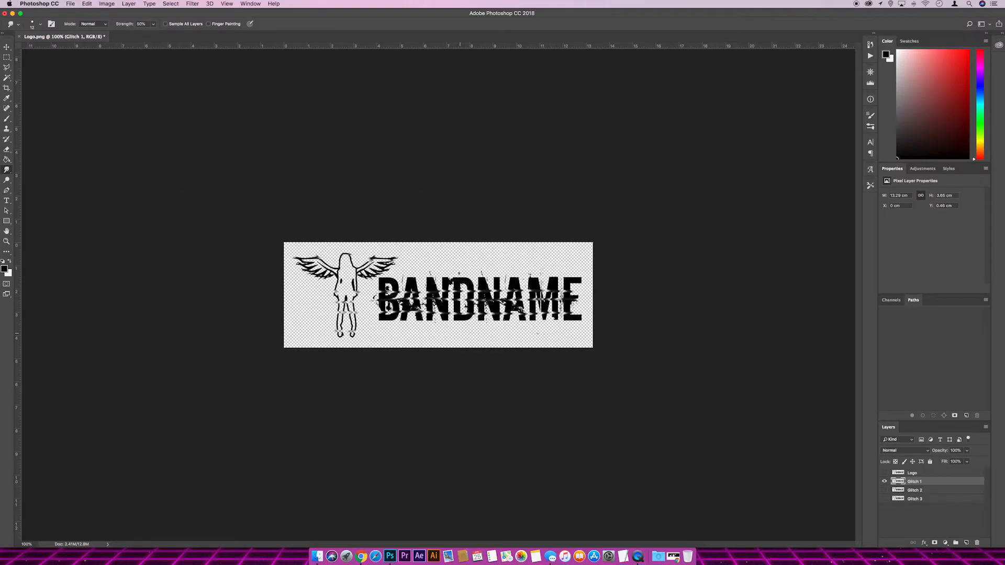
left_click(885, 490)
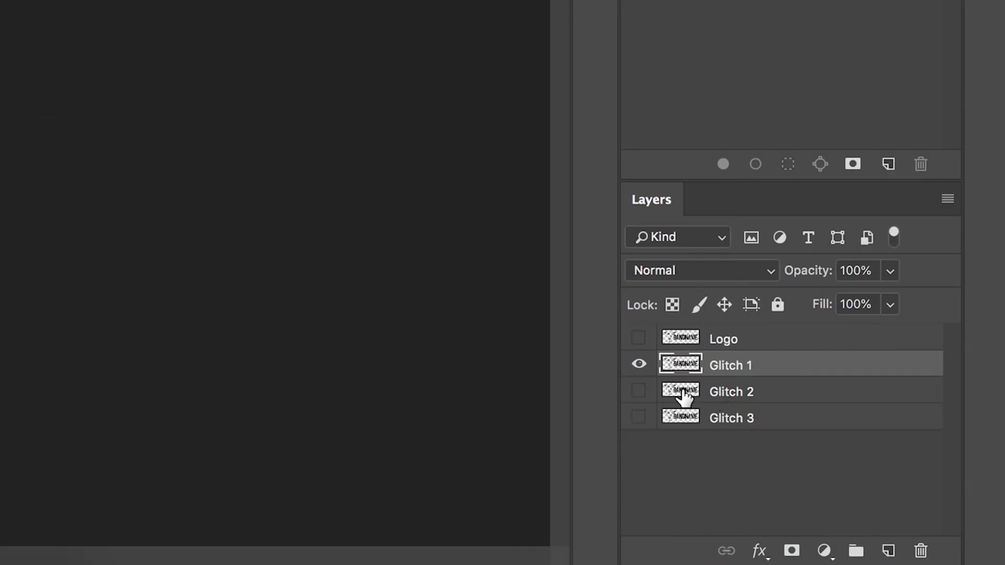
Show Glitch 2 at 50% opacity, nudged offset, then hide Logo and Glitch 2
left_click(639, 365)
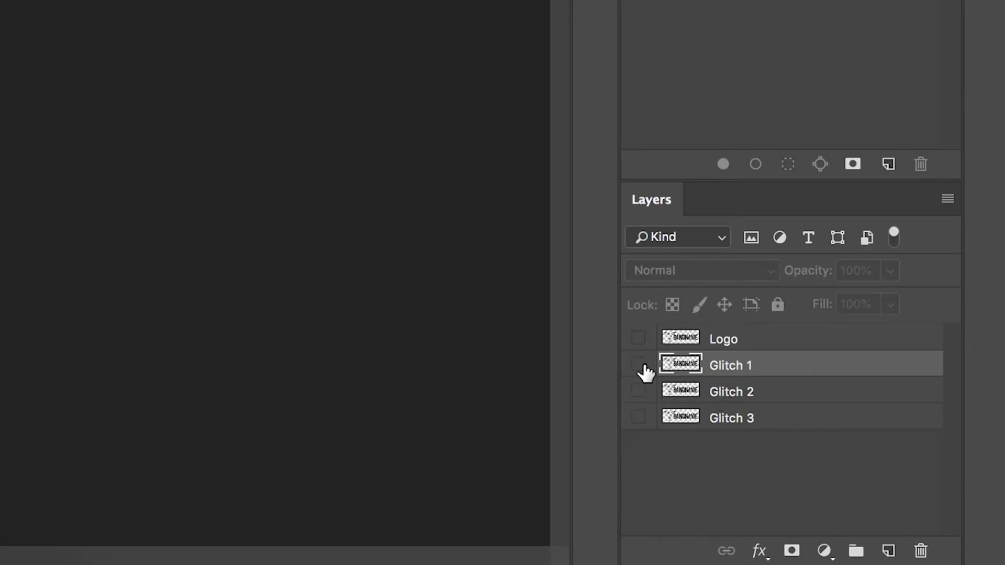
mouse_move(640, 397)
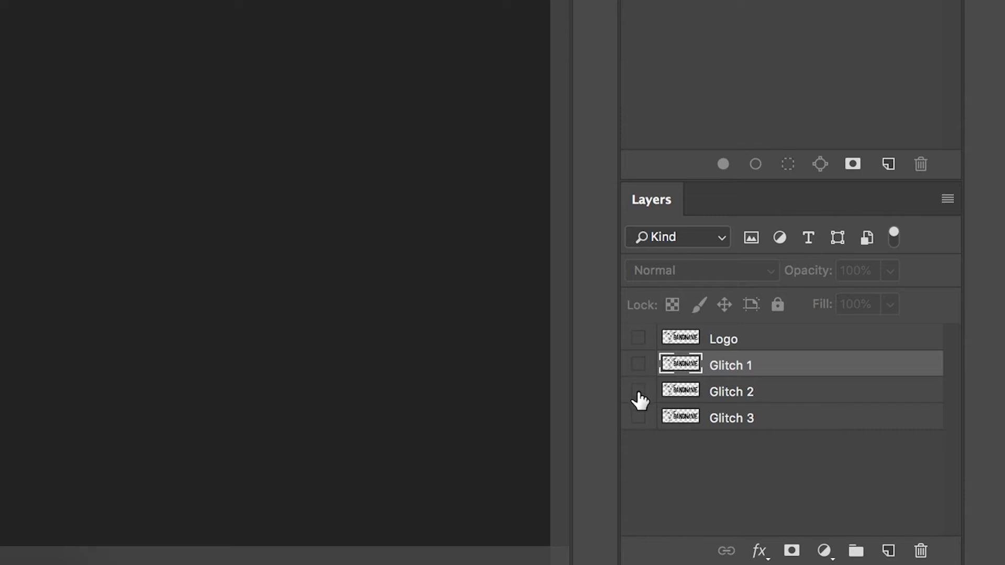
left_click(638, 392)
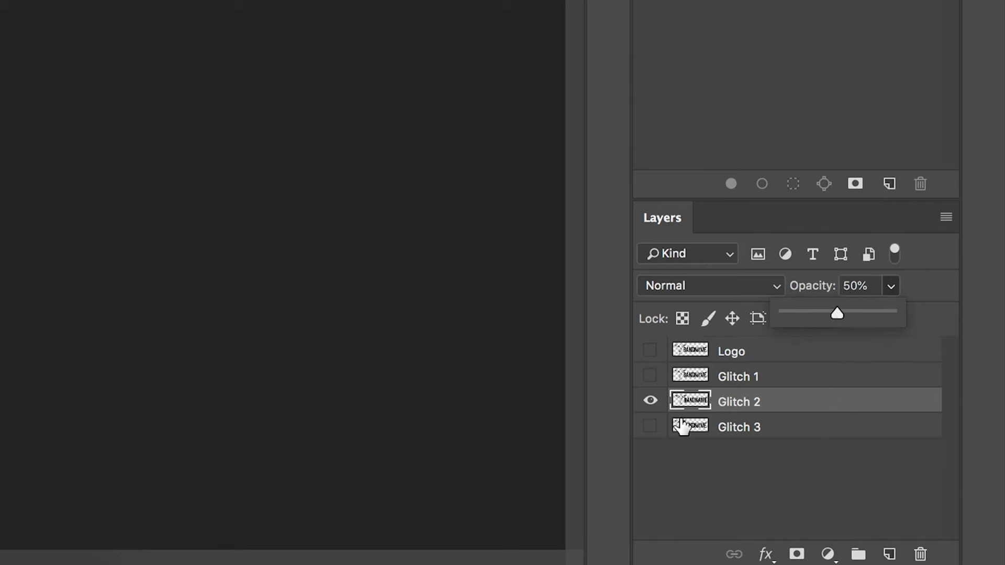
mouse_move(653, 352)
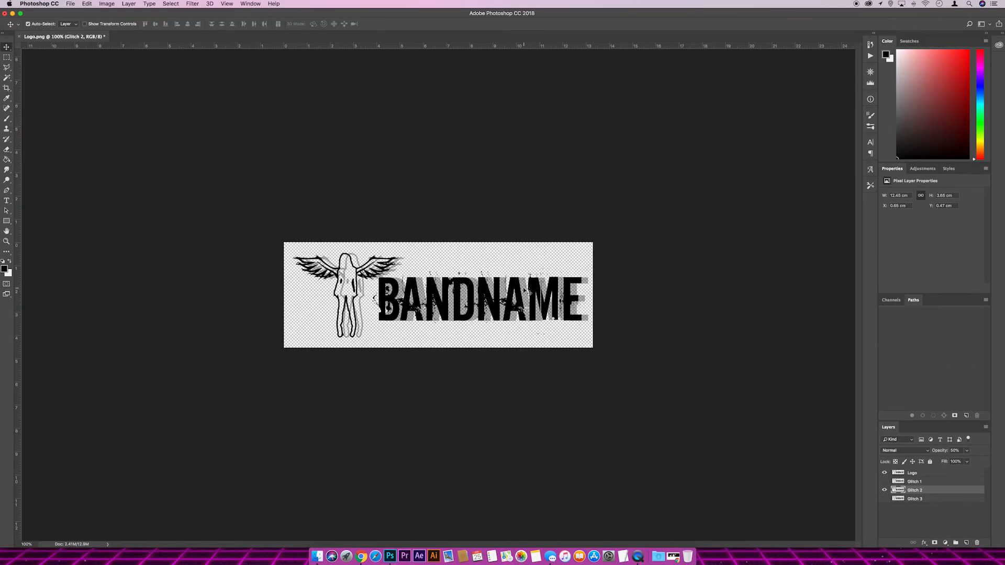
mouse_move(521, 288)
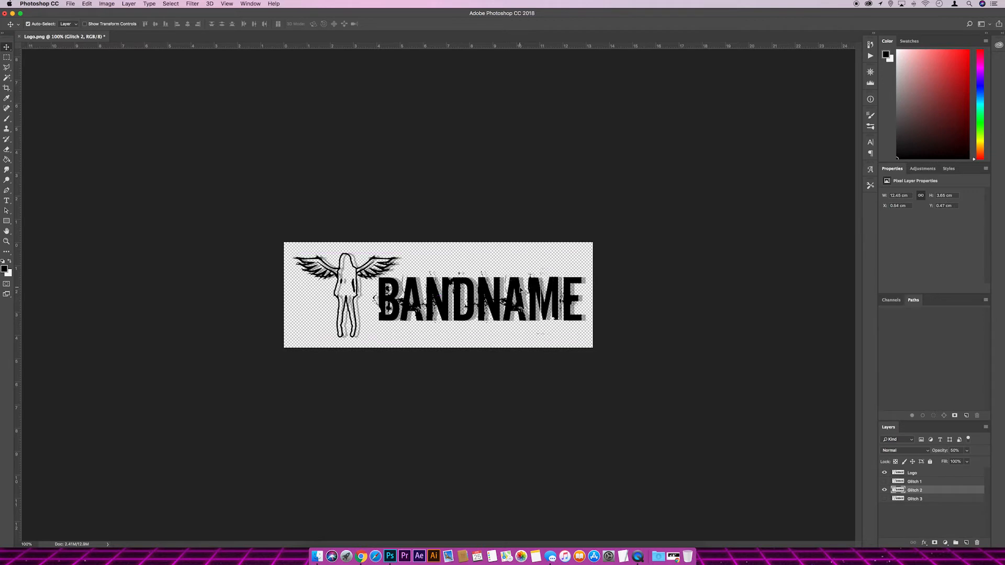
left_click(885, 473)
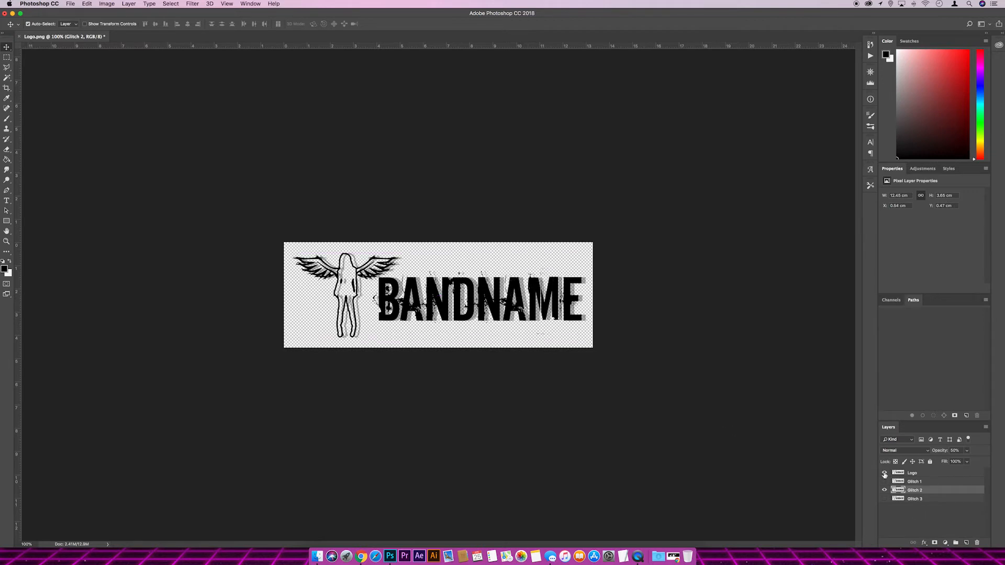
left_click(885, 473)
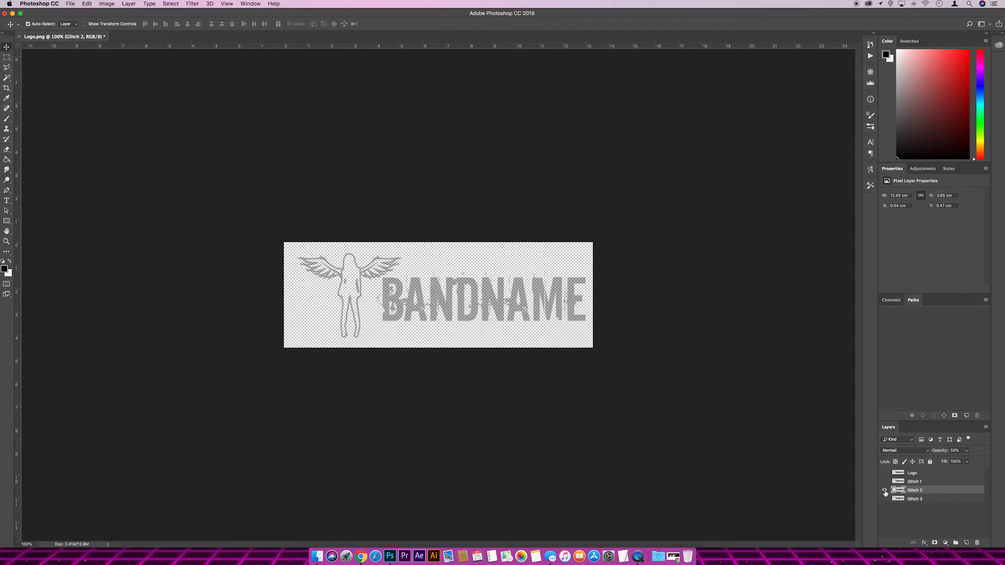
left_click(886, 473)
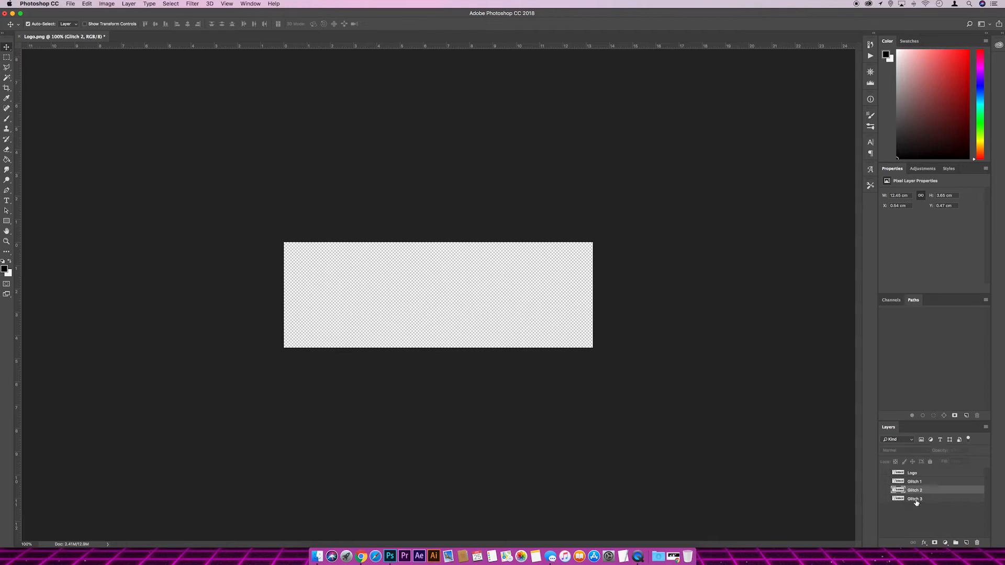
Enlarge and offset Glitch 3, set its opacity to 30%, then hide it
left_click(885, 499)
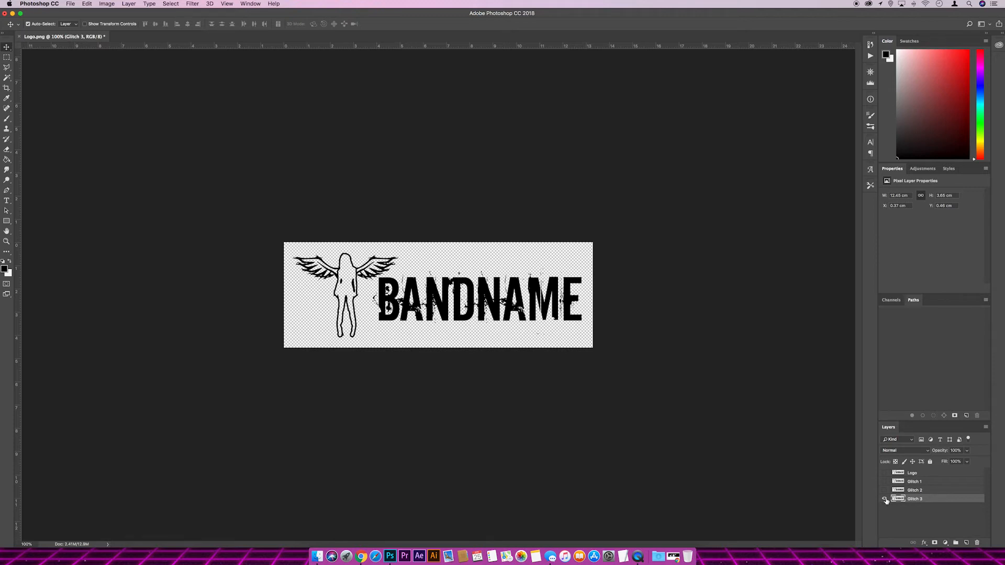
left_click(885, 498)
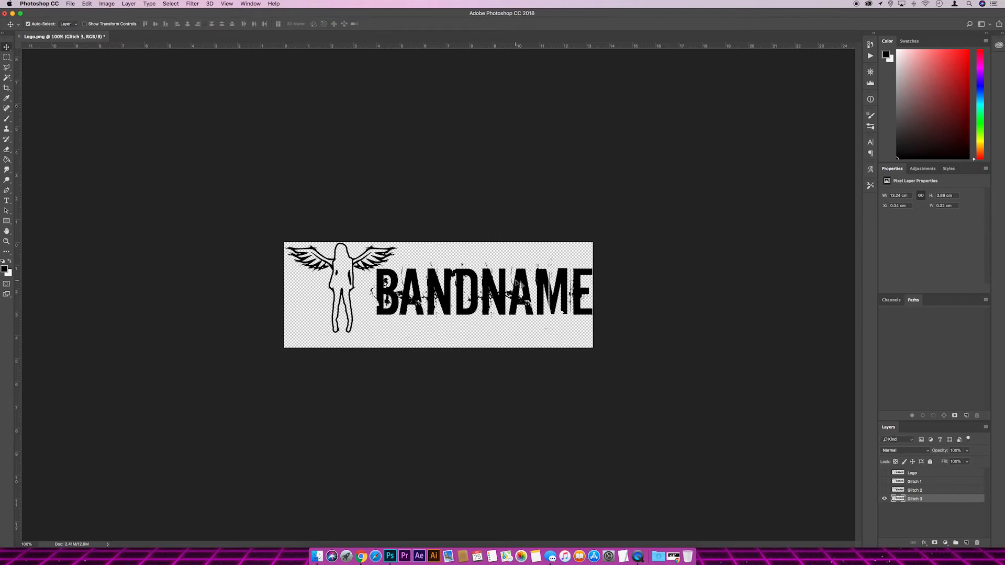
mouse_move(926, 455)
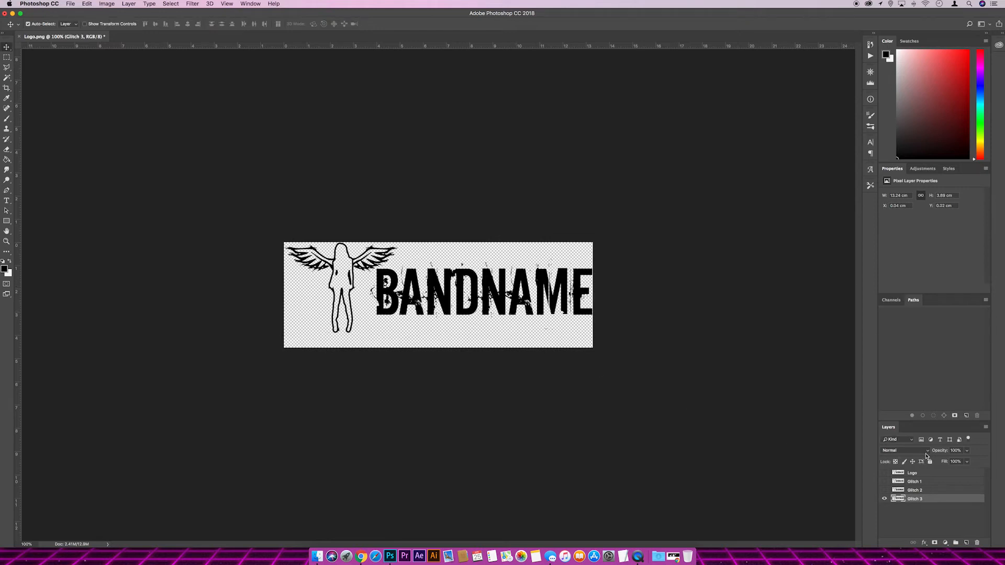
left_click(967, 462)
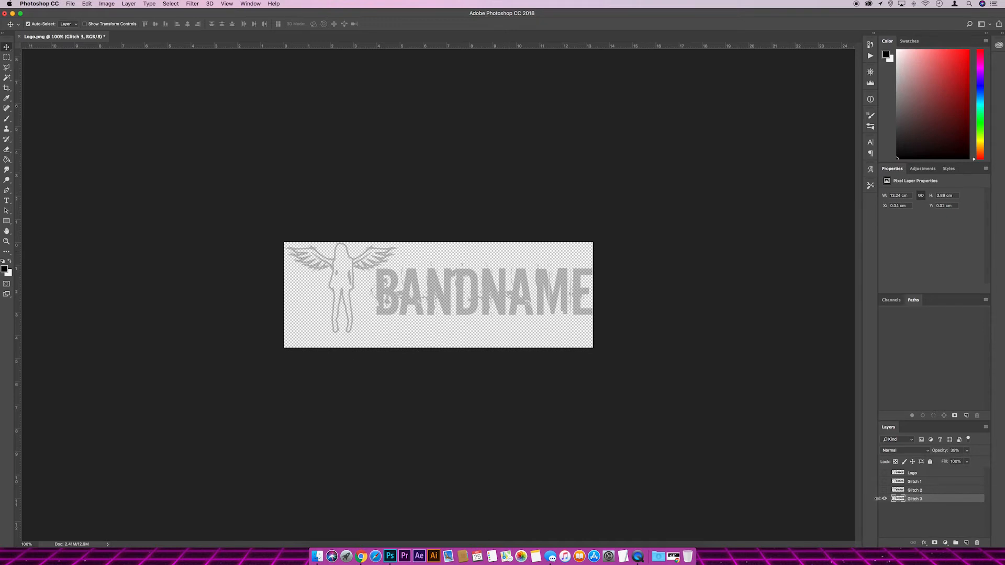
left_click(885, 498)
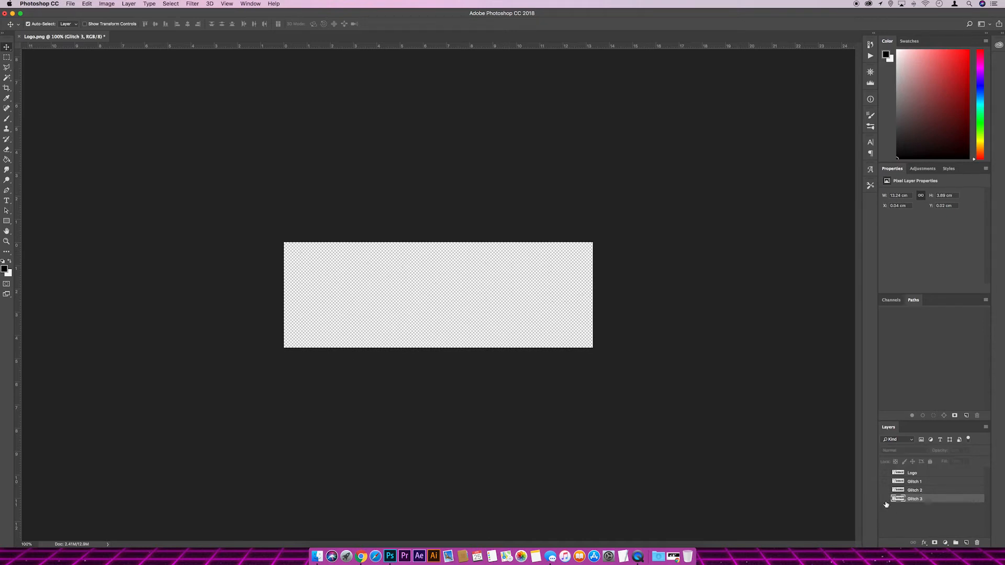
Show and select the Logo layer and open the Timeline panel for frame animation
left_click(884, 473)
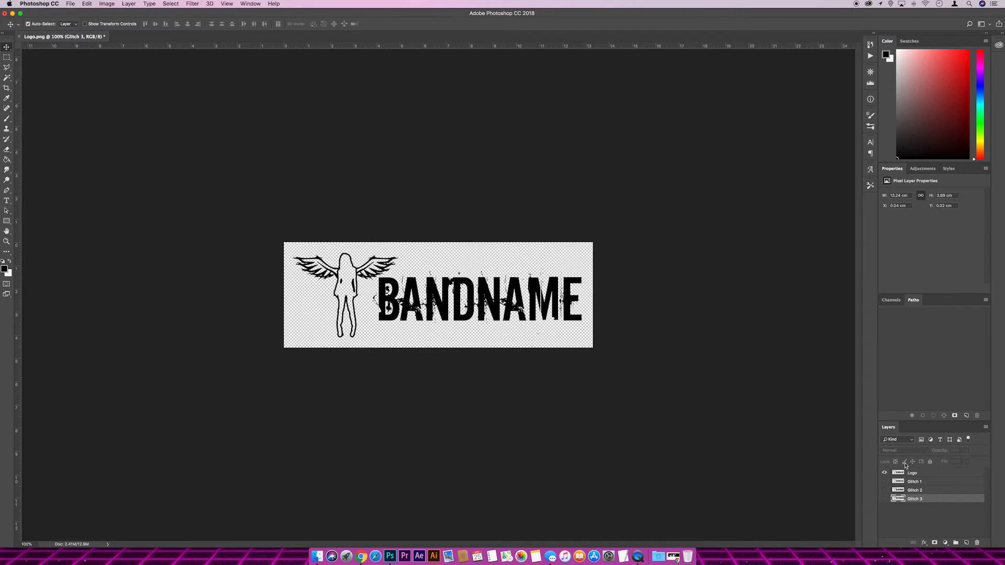
left_click(912, 472)
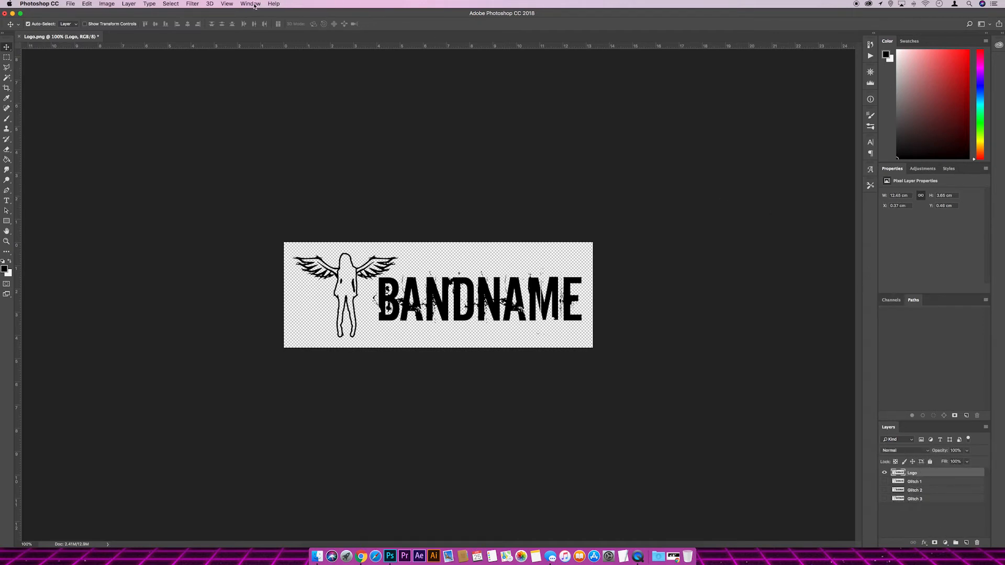
left_click(250, 4)
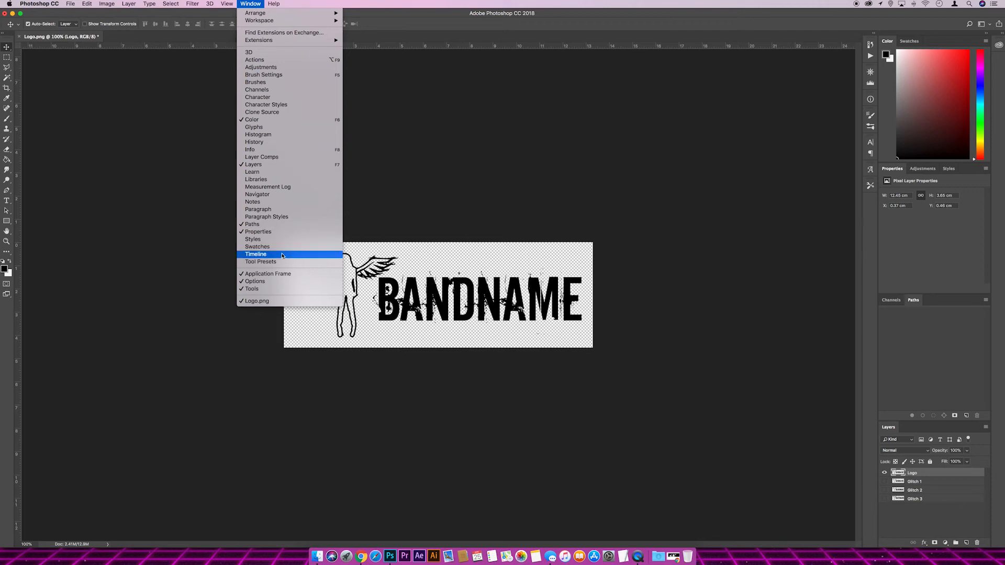
left_click(255, 254)
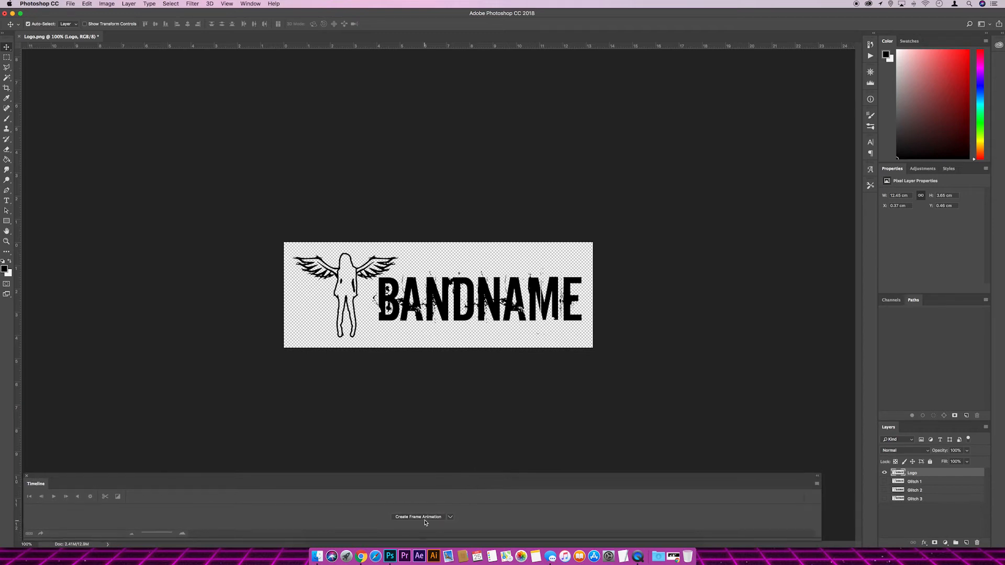
left_click(417, 517)
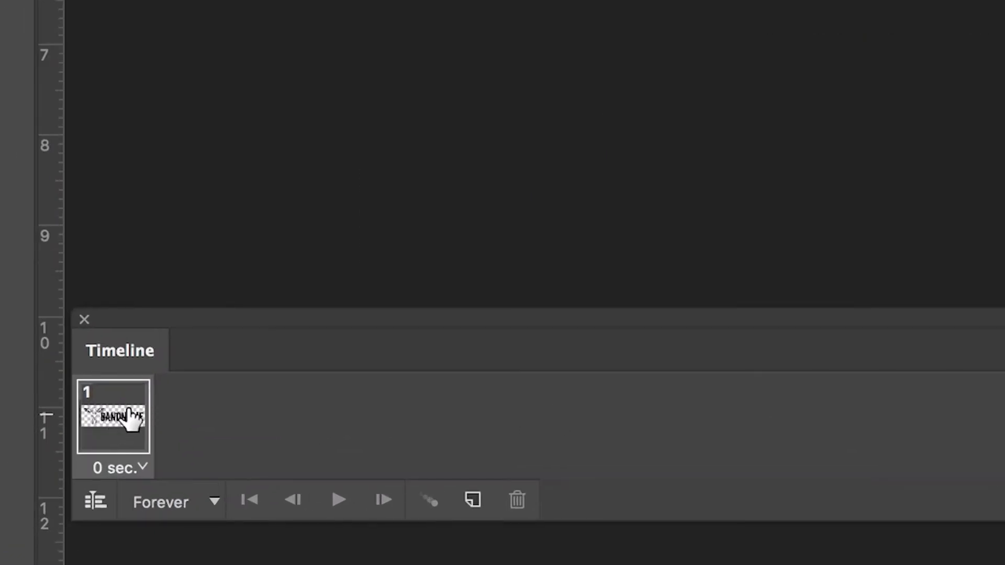
mouse_move(203, 471)
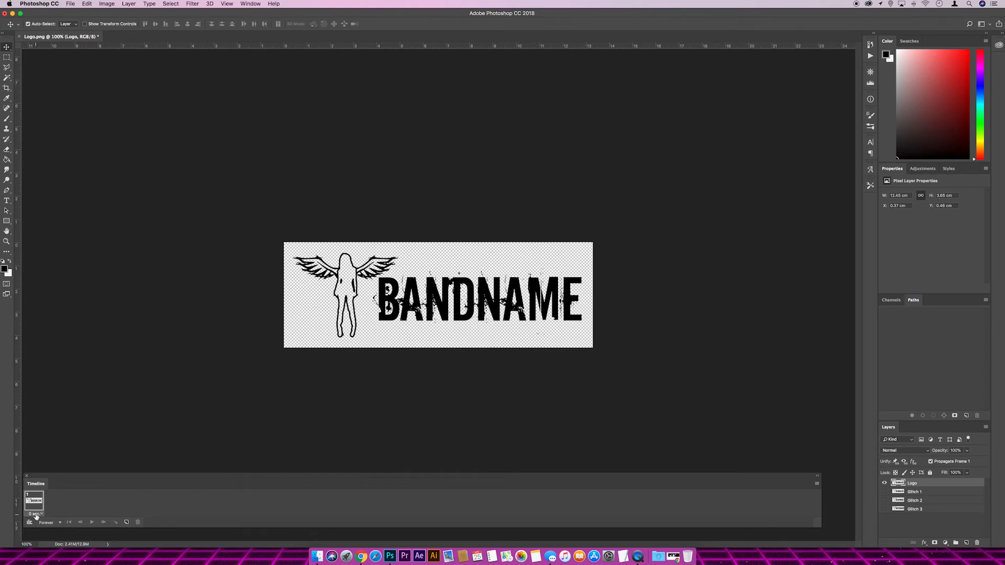
Set frame 1's delay to 2.0 seconds
left_click(34, 514)
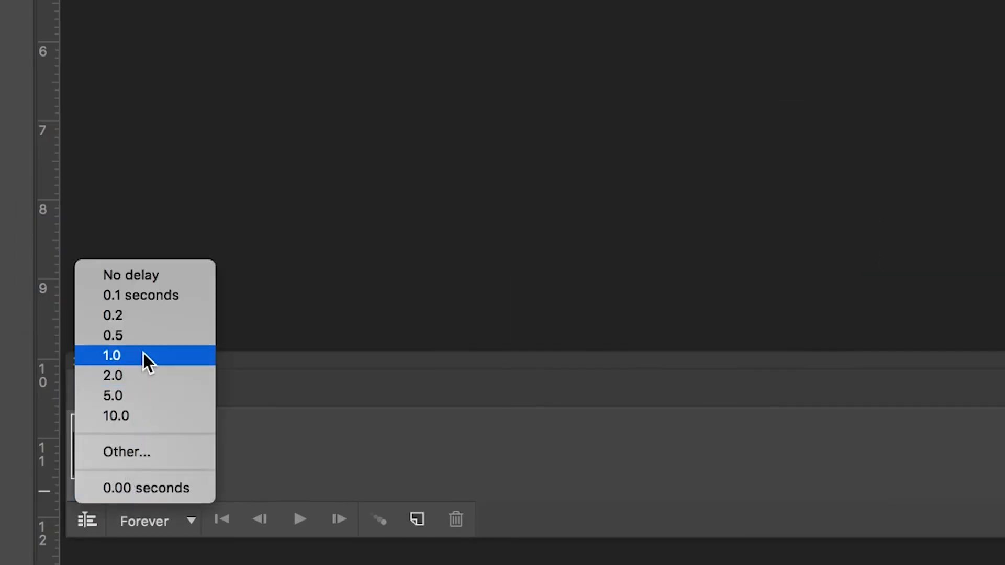
mouse_move(141, 376)
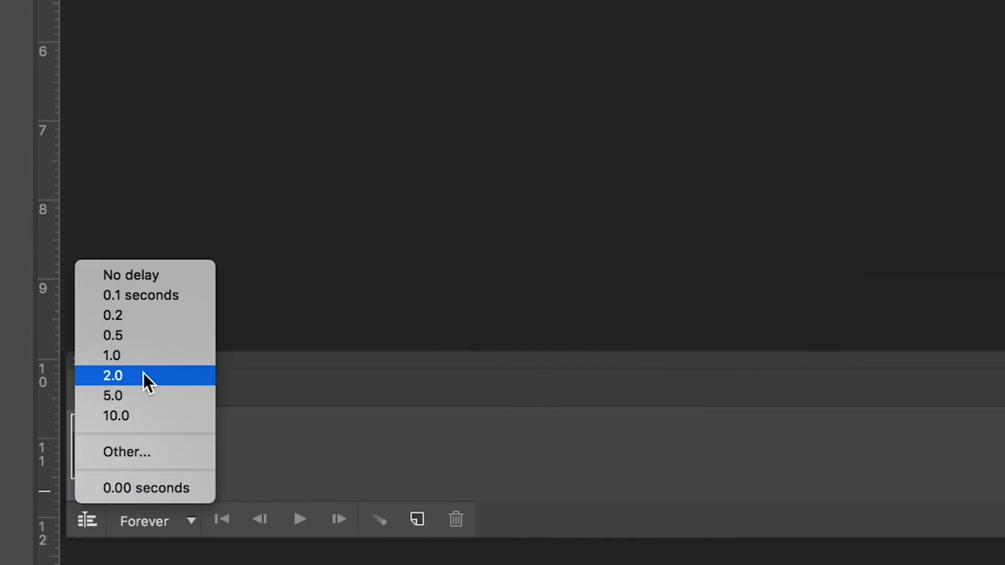
left_click(112, 376)
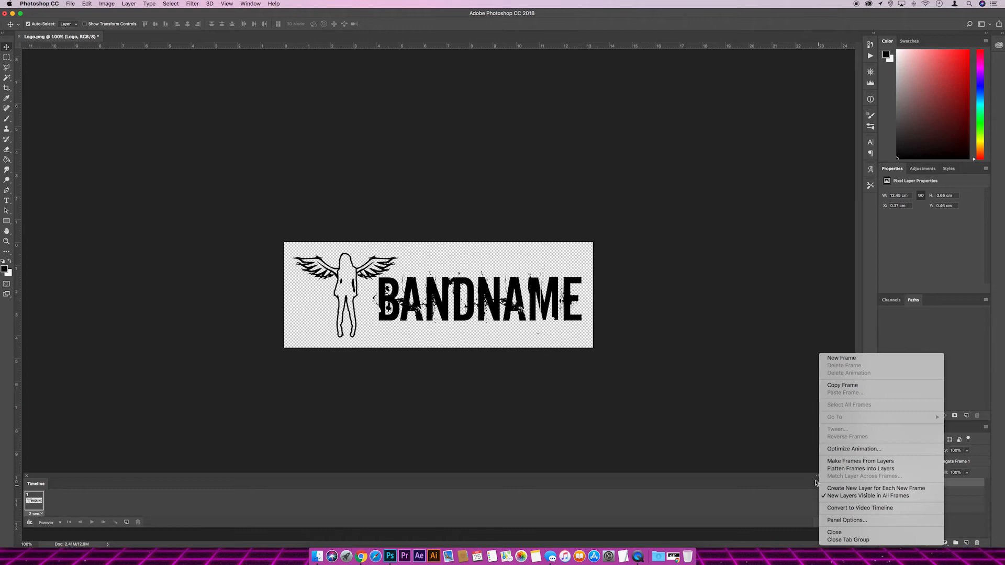
mouse_move(873, 358)
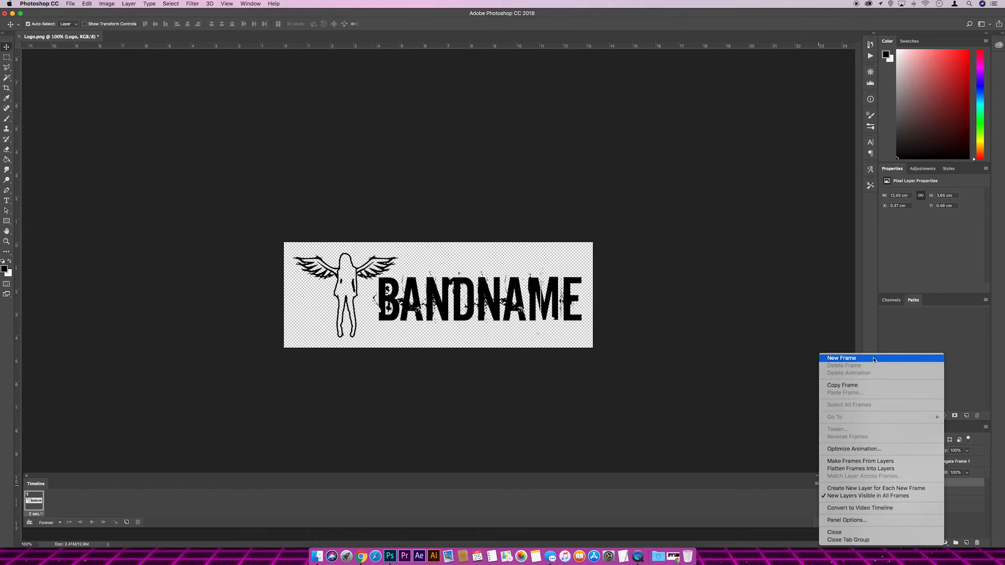
Add frame 2 showing only Glitch 1 instead of Logo, with no delay
left_click(841, 358)
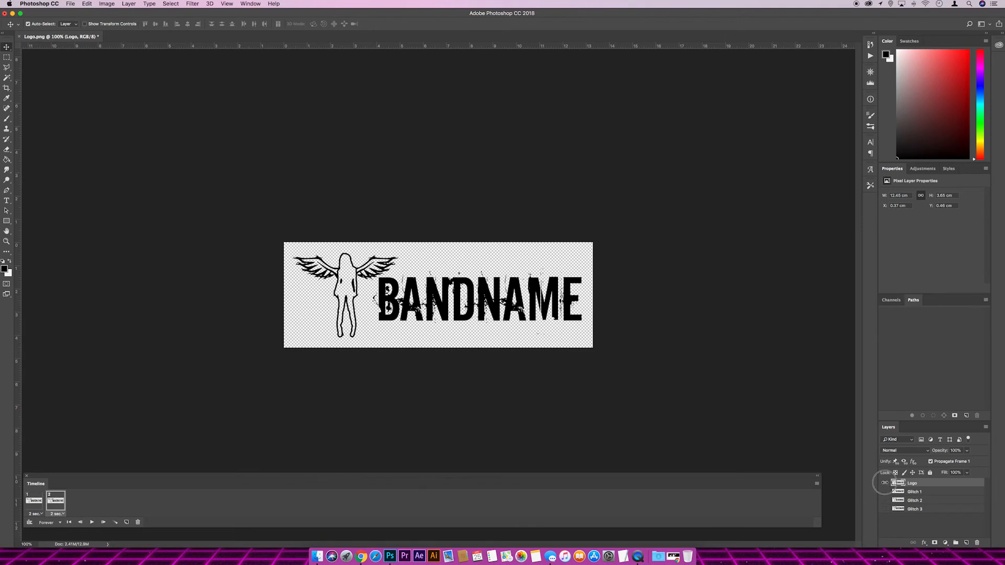
left_click(886, 483)
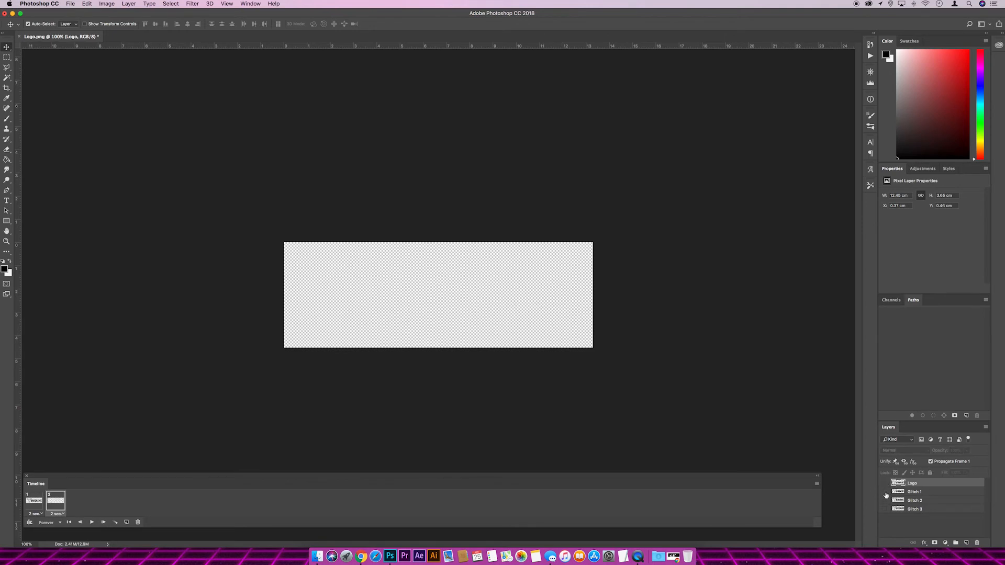
left_click(885, 494)
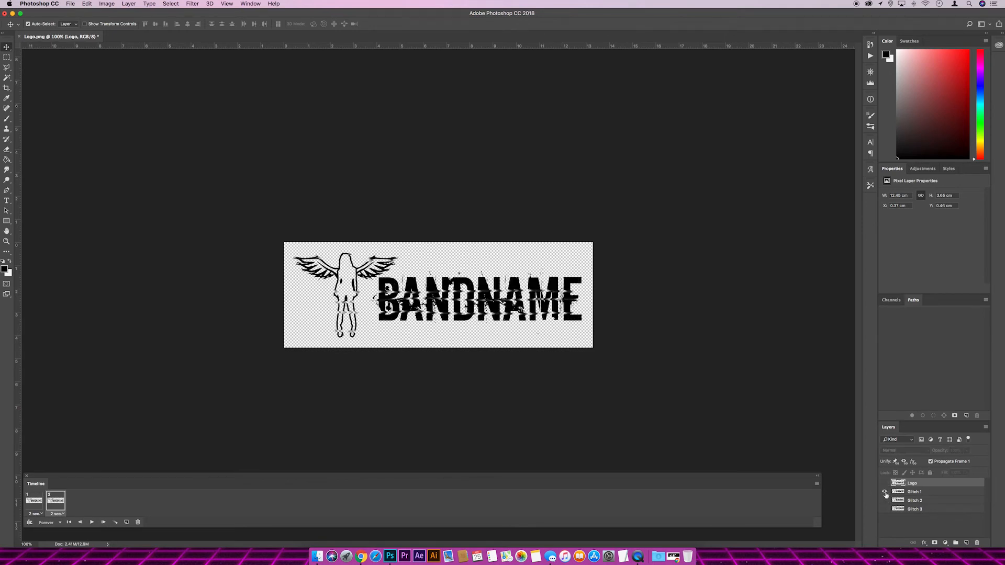
left_click(884, 492)
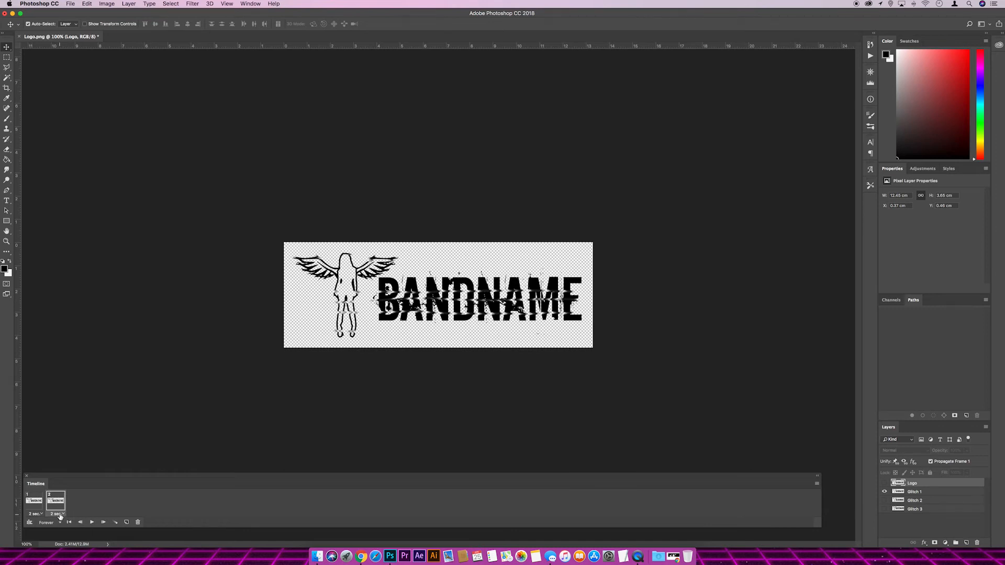
left_click(36, 513)
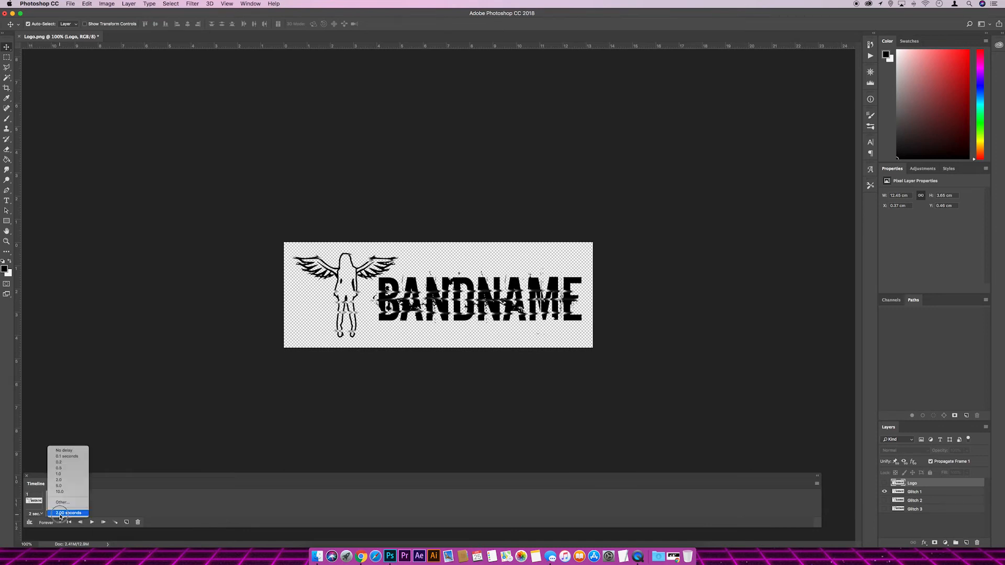
mouse_move(64, 450)
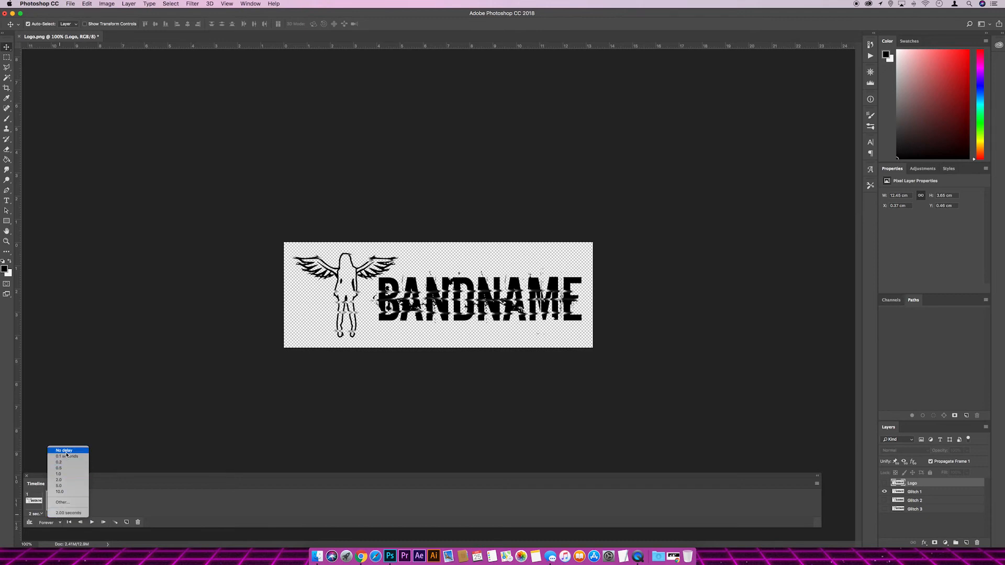
left_click(63, 450)
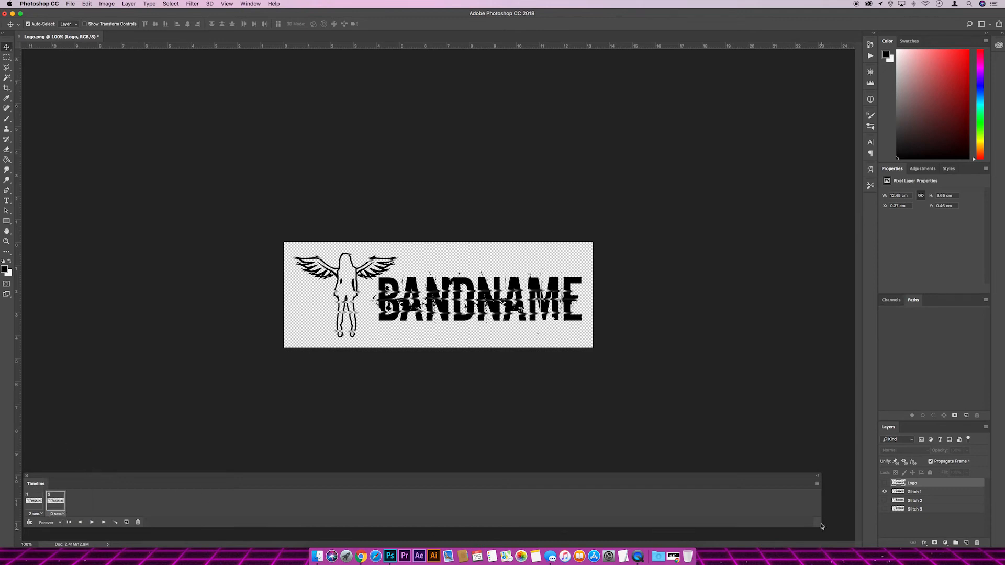
Add frame 3 with the Glitch 2 layer shown
left_click(816, 483)
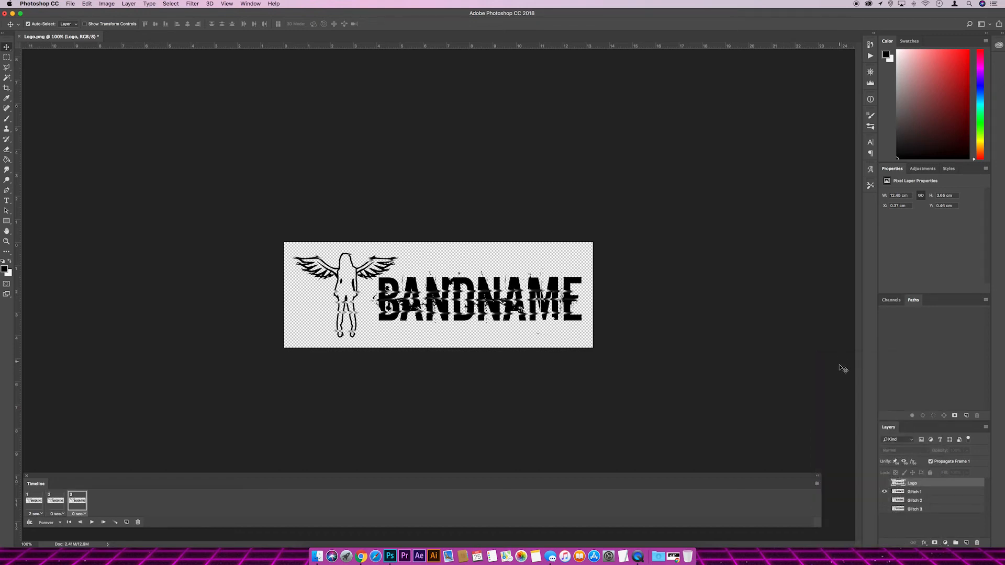
mouse_move(889, 448)
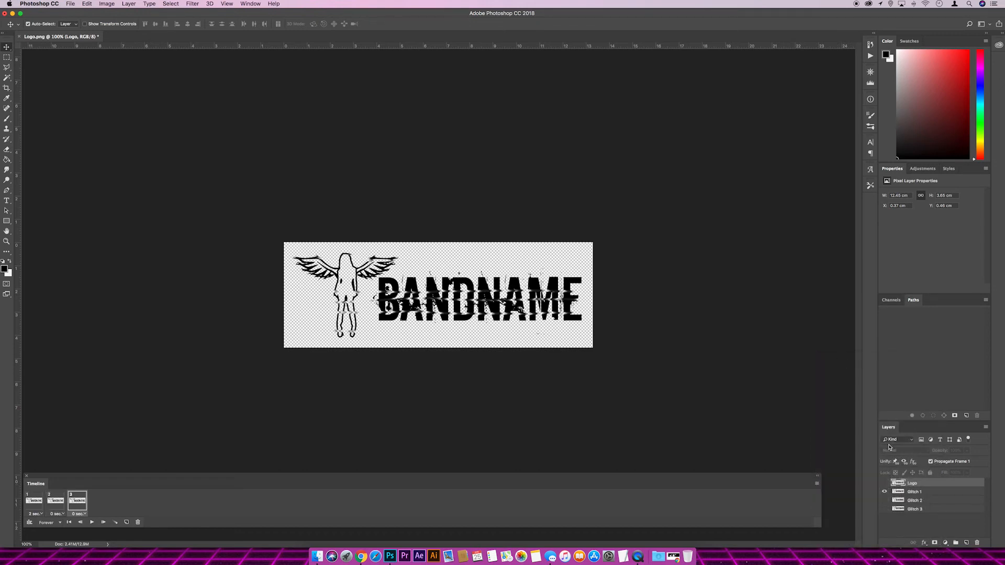
left_click(884, 501)
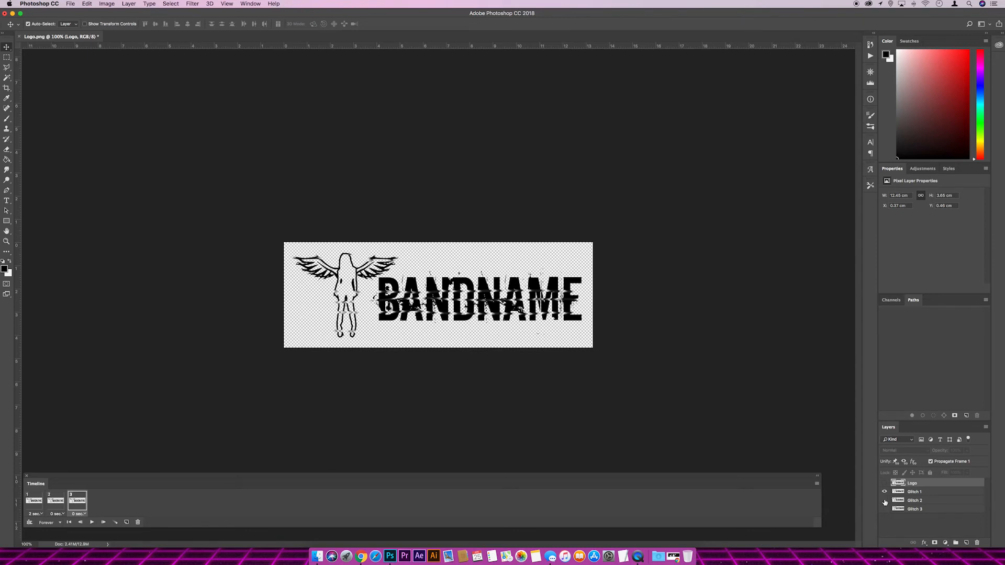
left_click(914, 492)
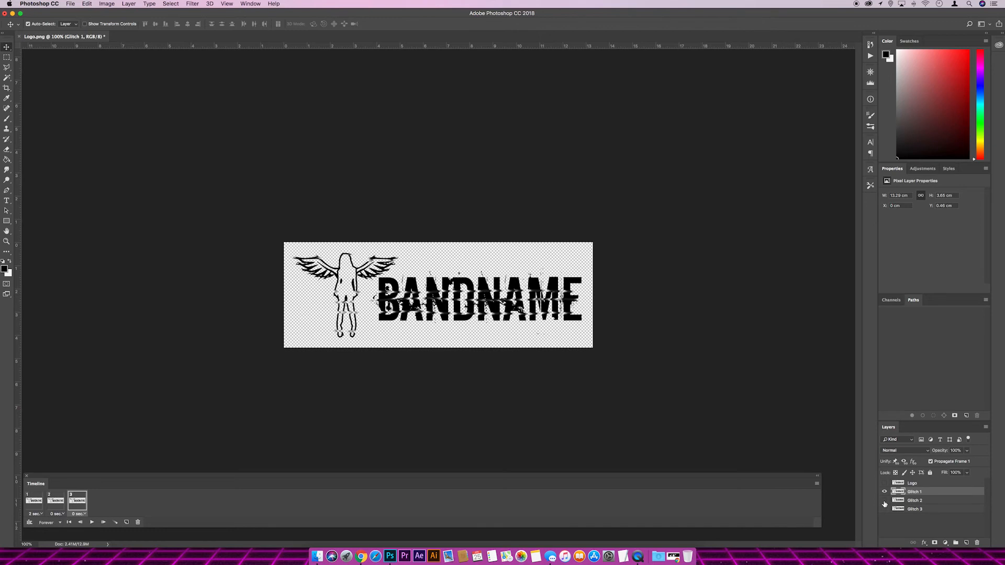
left_click(884, 501)
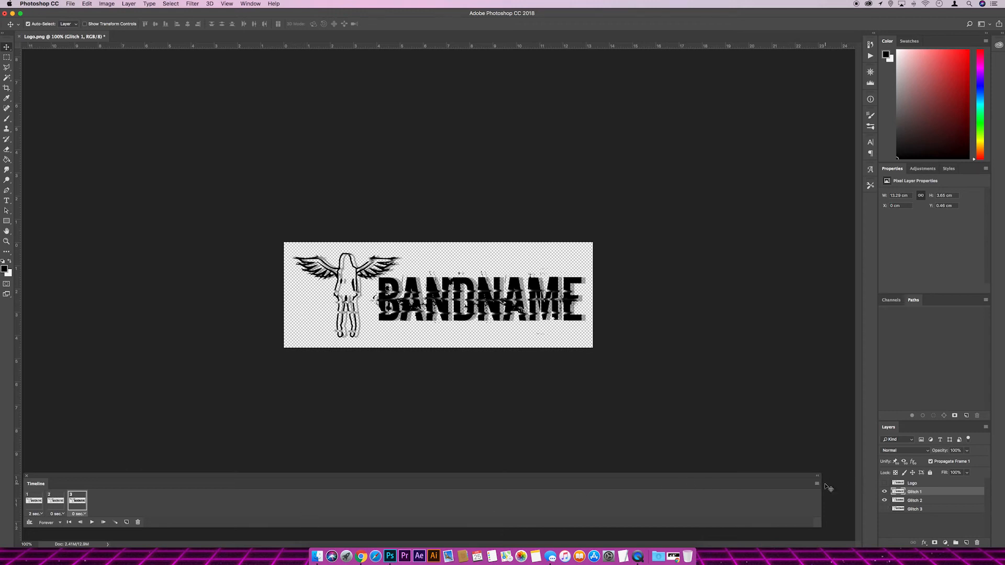
Add frames 4 to 6, hiding Glitch 1 and showing Glitch 3
left_click(817, 483)
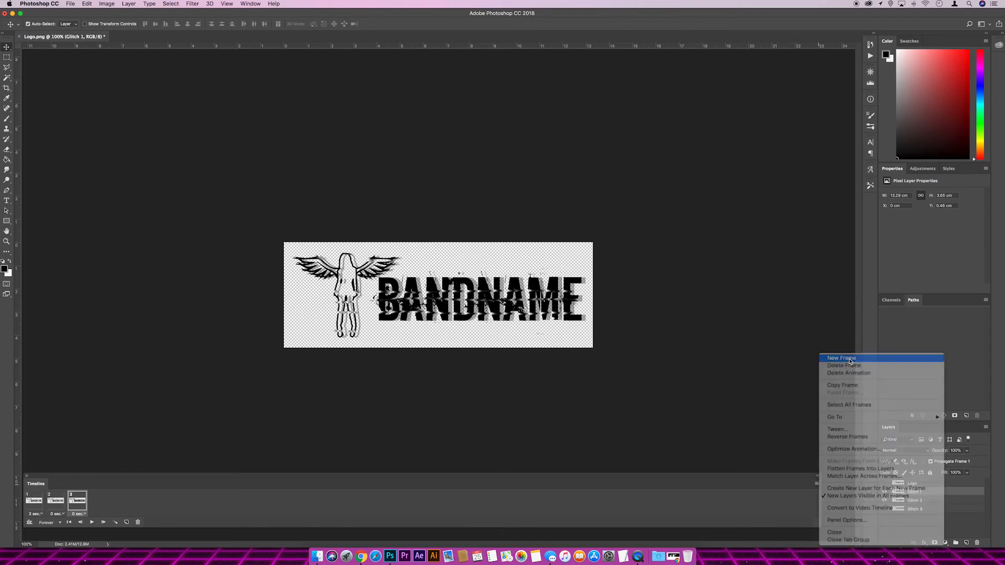
left_click(840, 358)
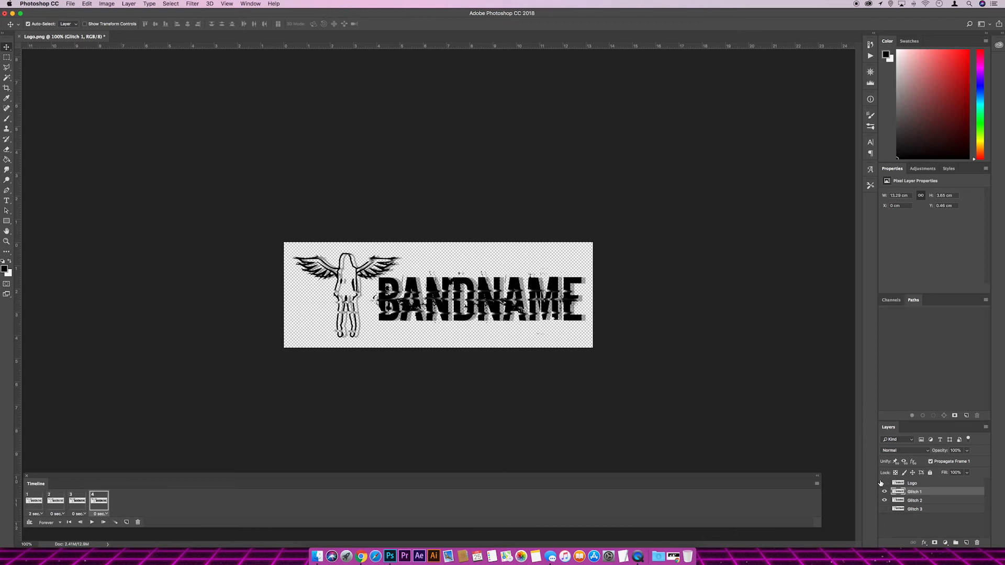
left_click(885, 491)
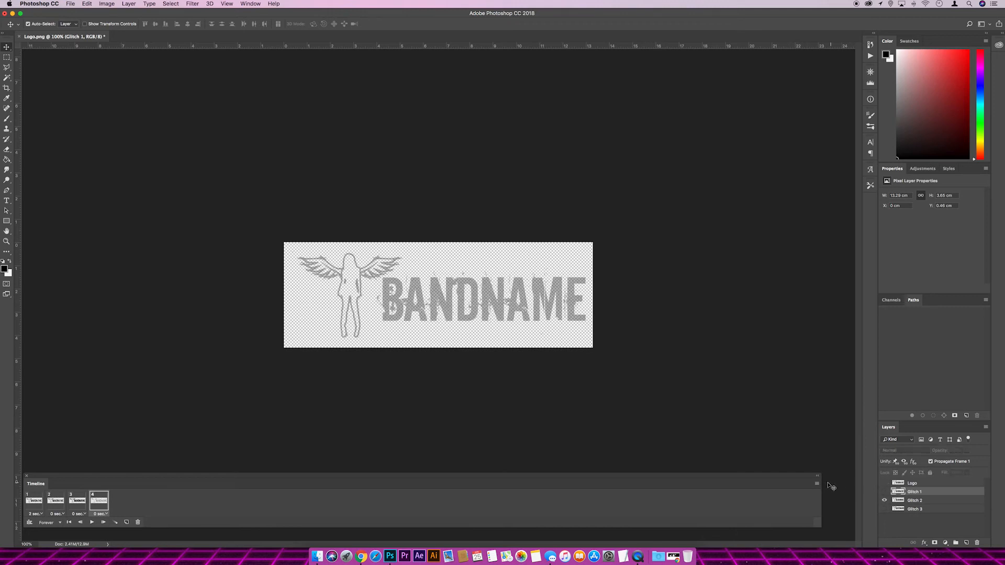
mouse_move(827, 488)
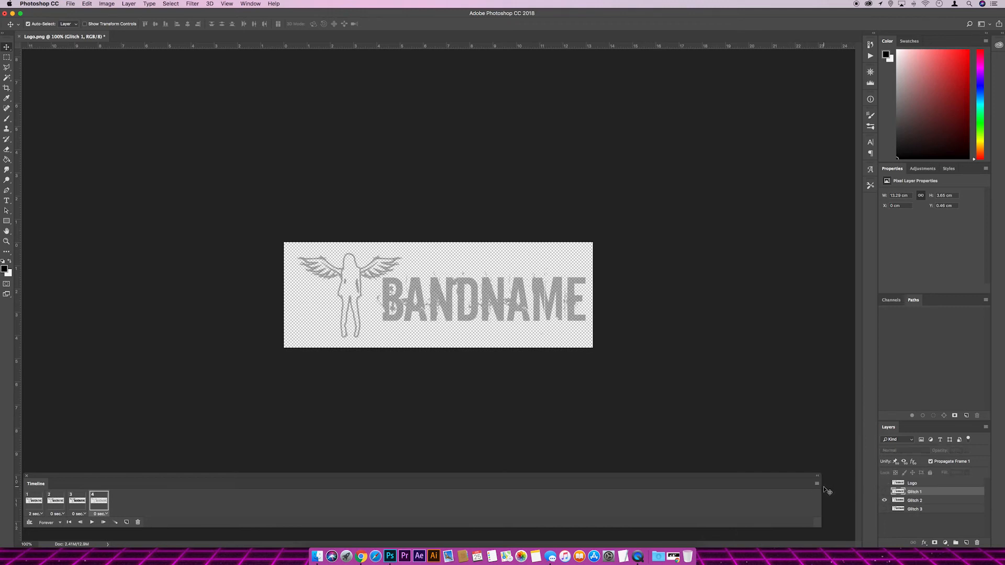
left_click(816, 483)
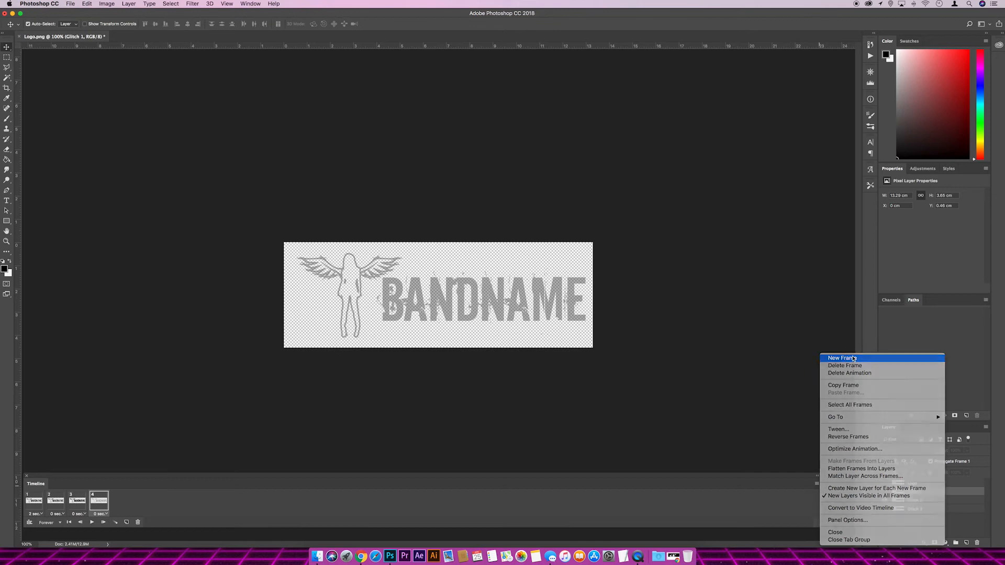
left_click(842, 357)
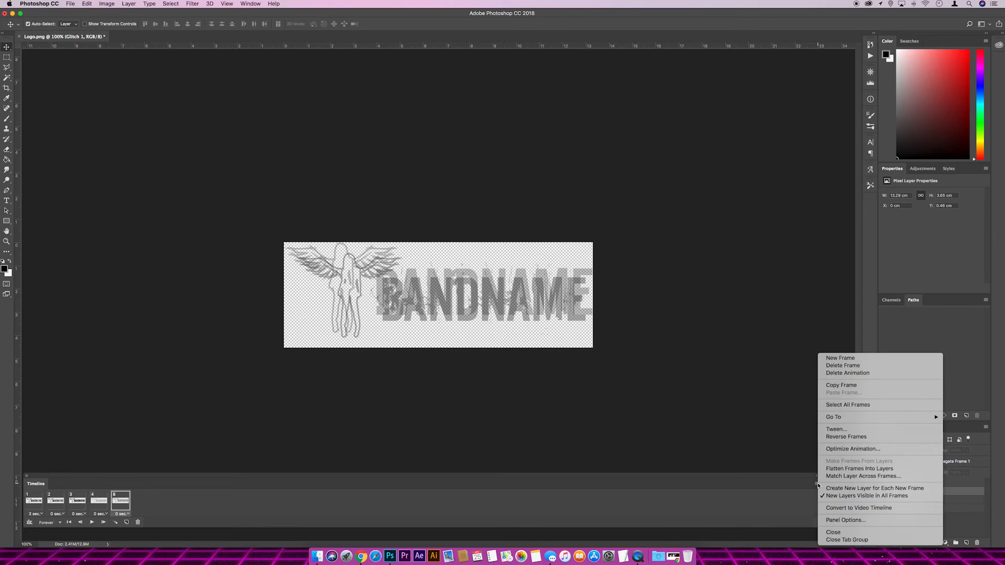
left_click(840, 357)
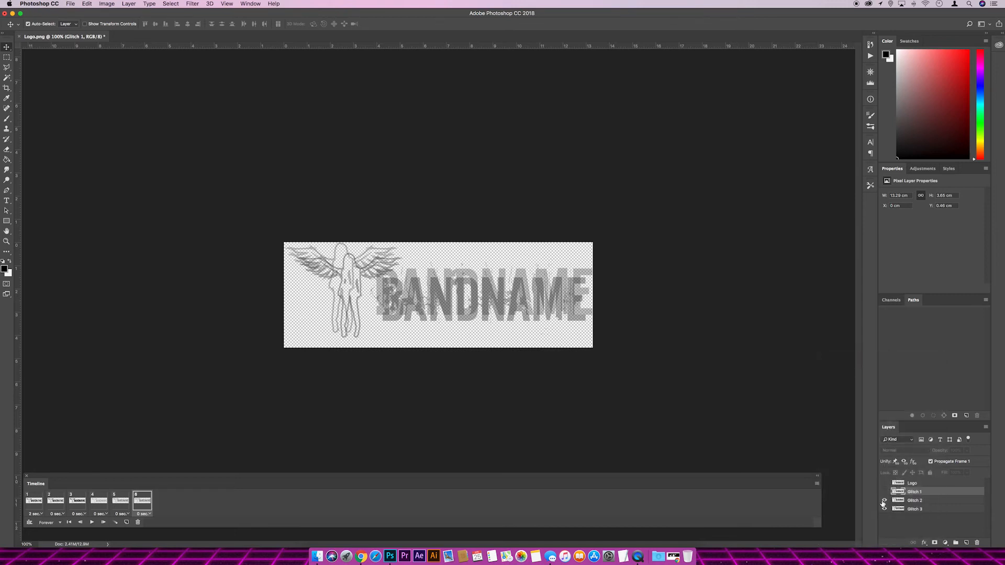
left_click(884, 492)
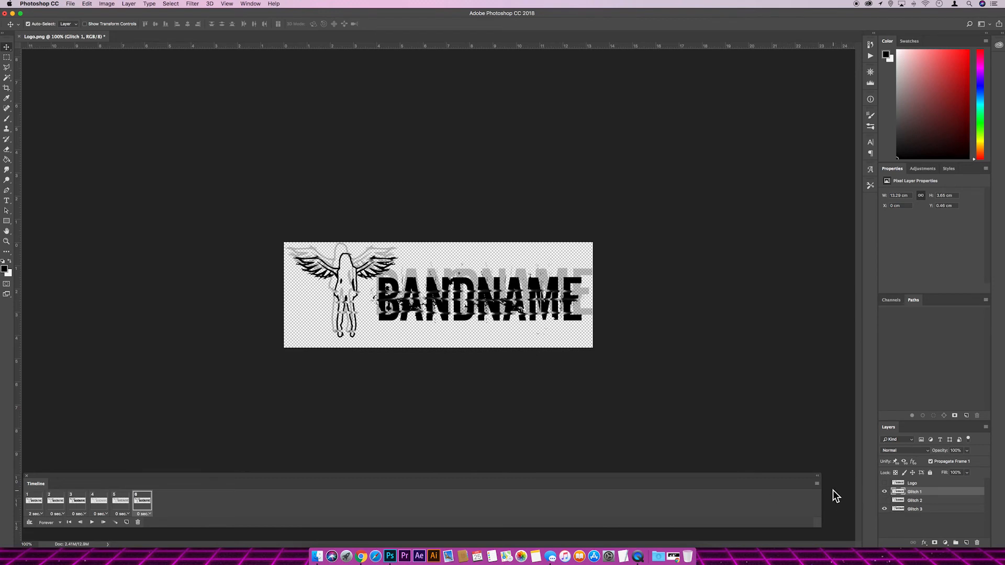
Add frame 7 showing Glitch 2 in place of Glitch 3
left_click(817, 476)
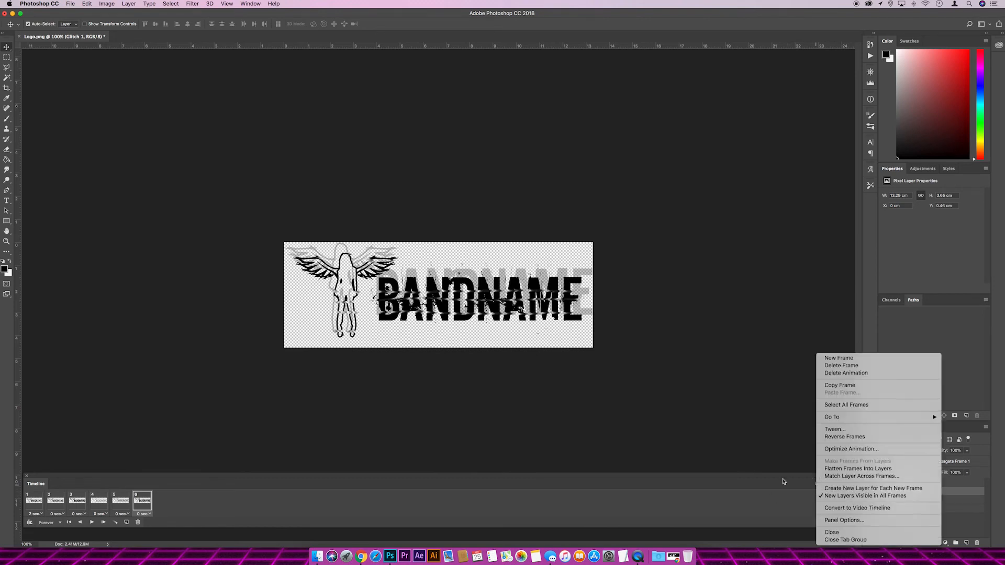
mouse_move(842, 360)
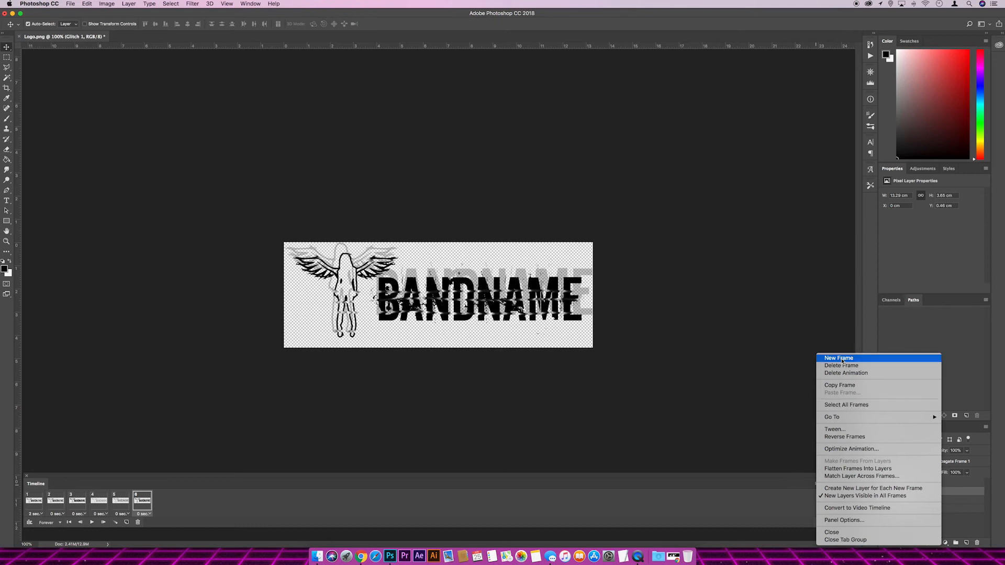
left_click(838, 358)
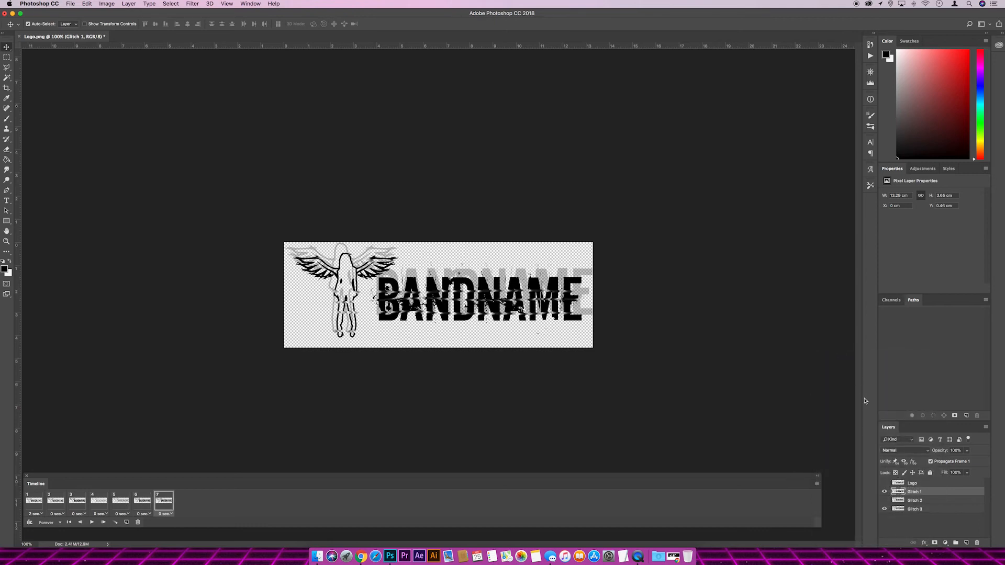
left_click(885, 491)
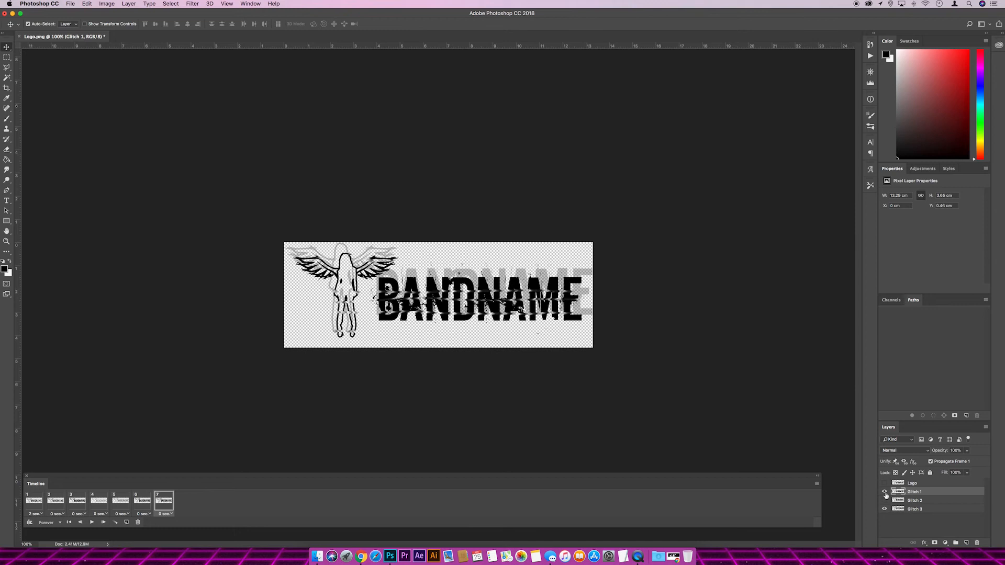
left_click(885, 500)
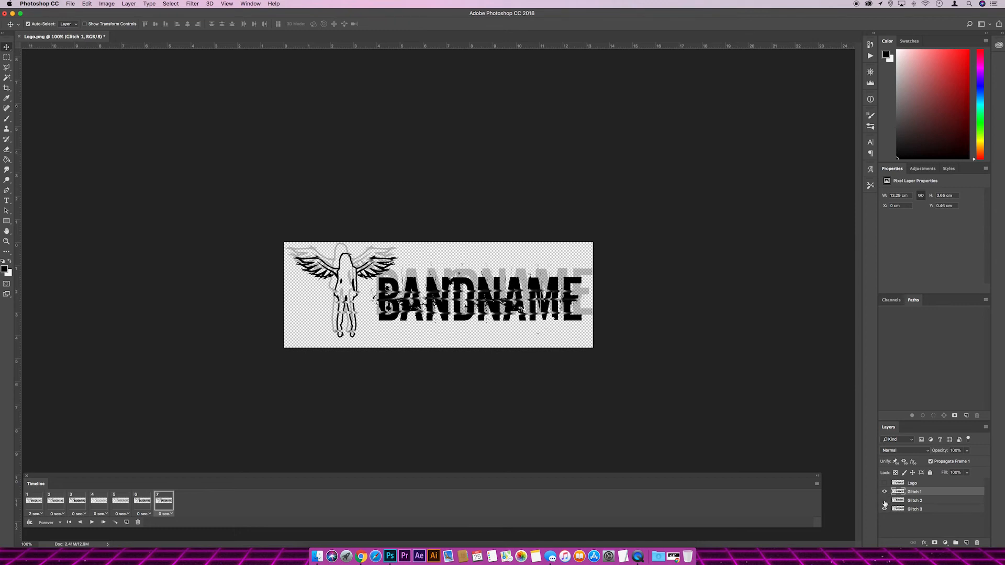
left_click(884, 501)
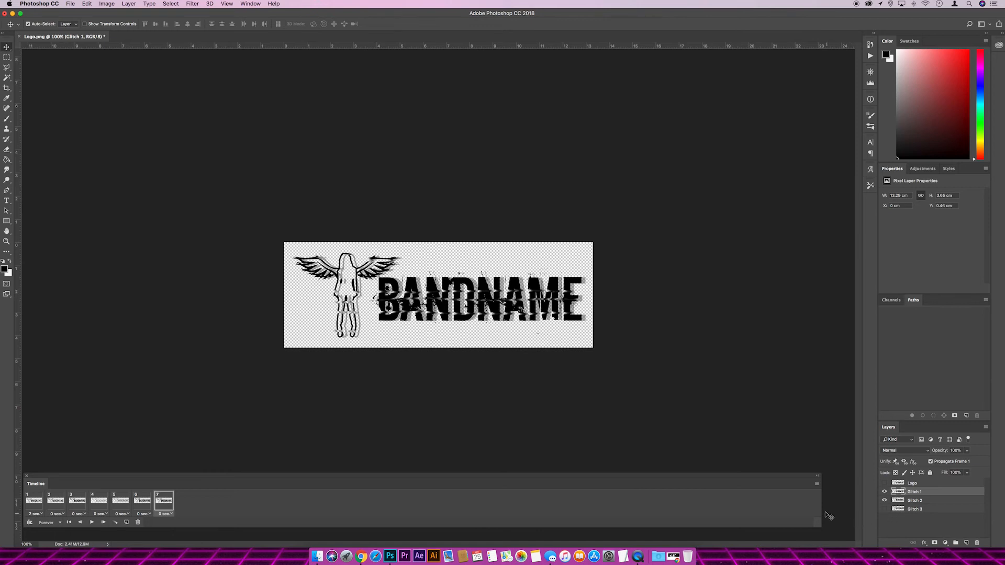
Add frame 8 with different glitch layers visible, then add another frame
left_click(817, 484)
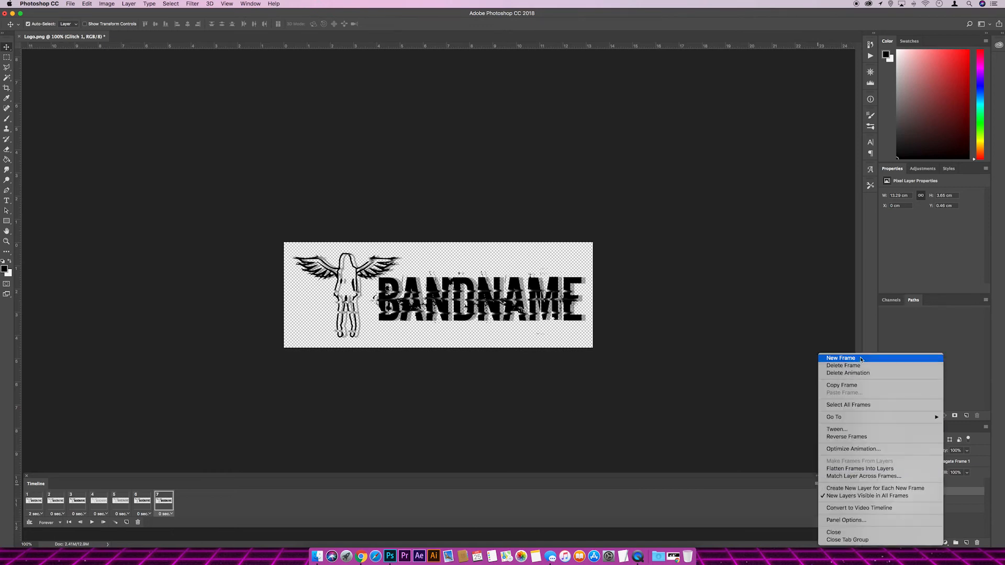
left_click(840, 357)
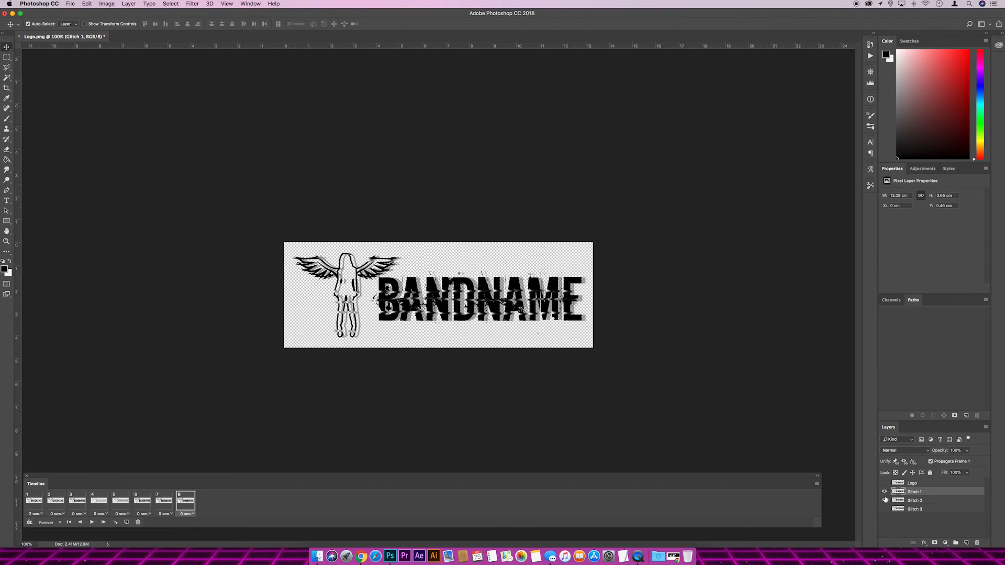
left_click(885, 500)
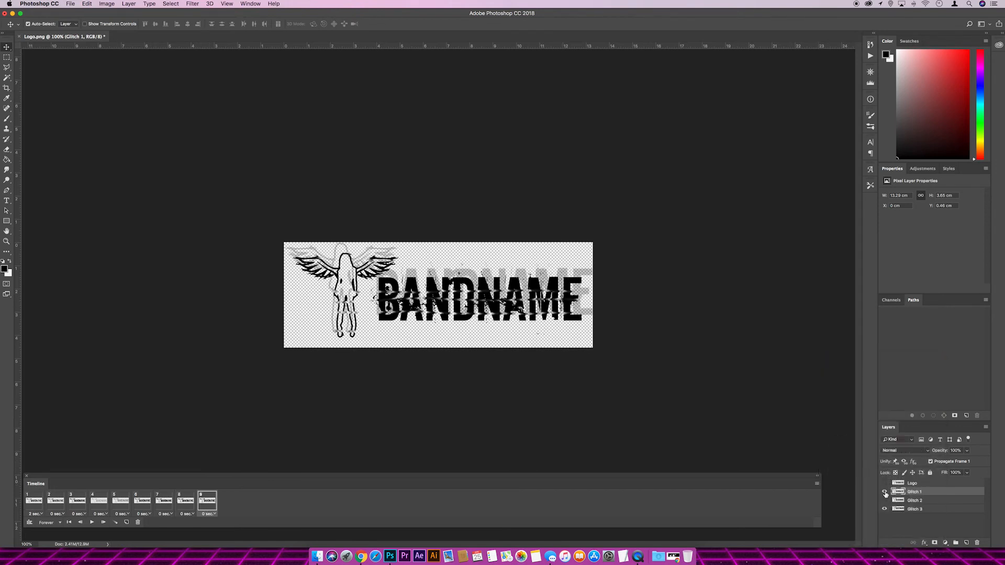
left_click(885, 491)
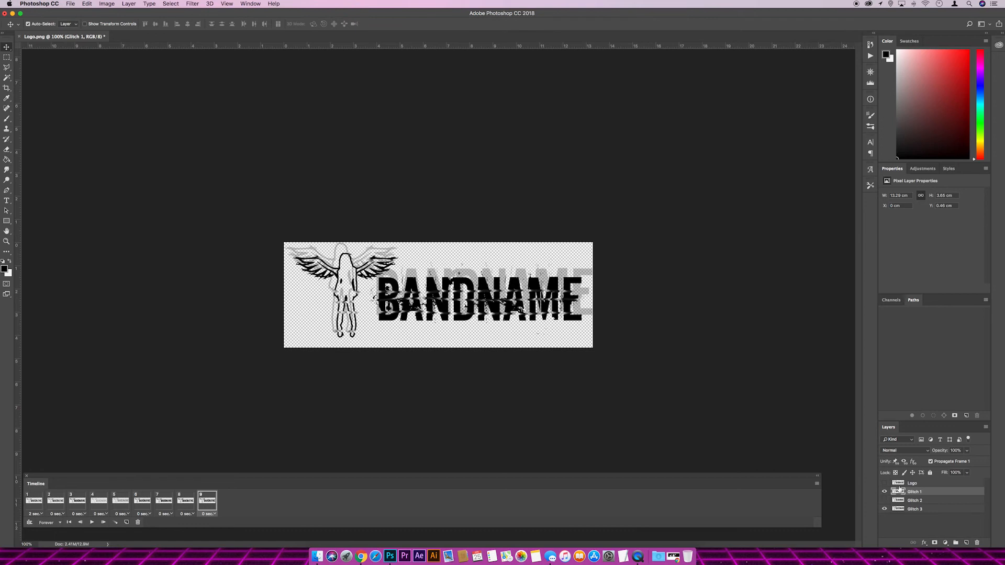
left_click(817, 483)
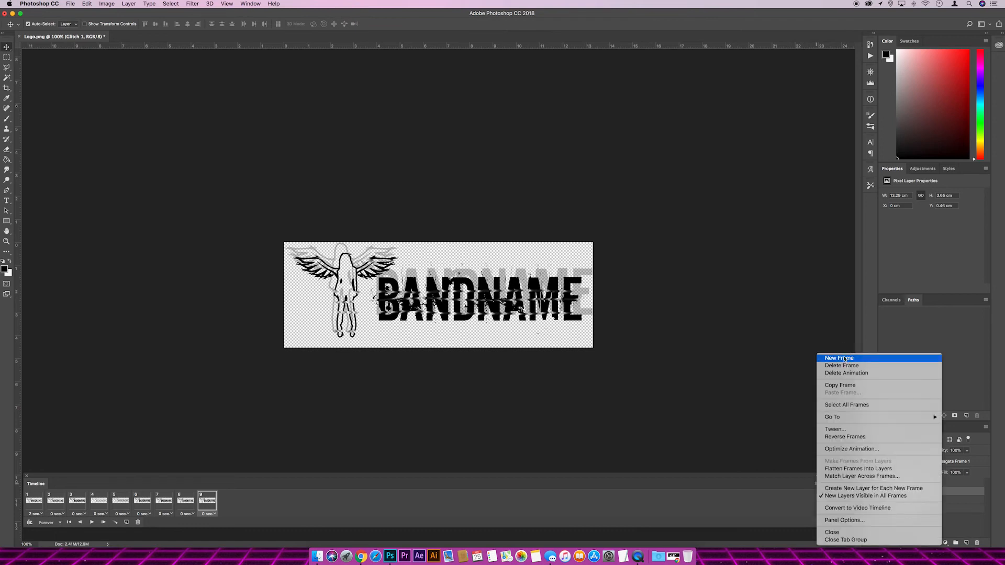
left_click(840, 357)
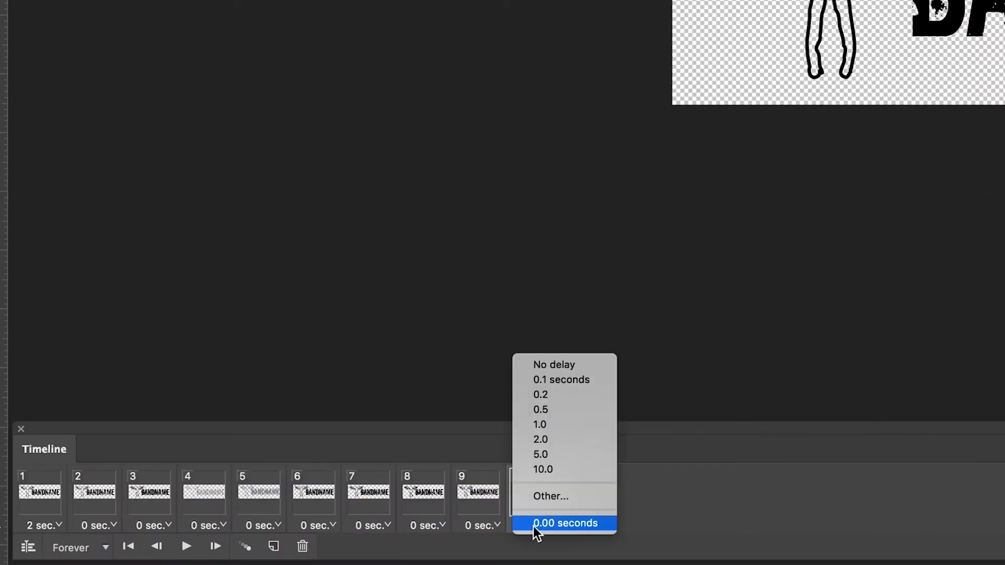
mouse_move(540, 394)
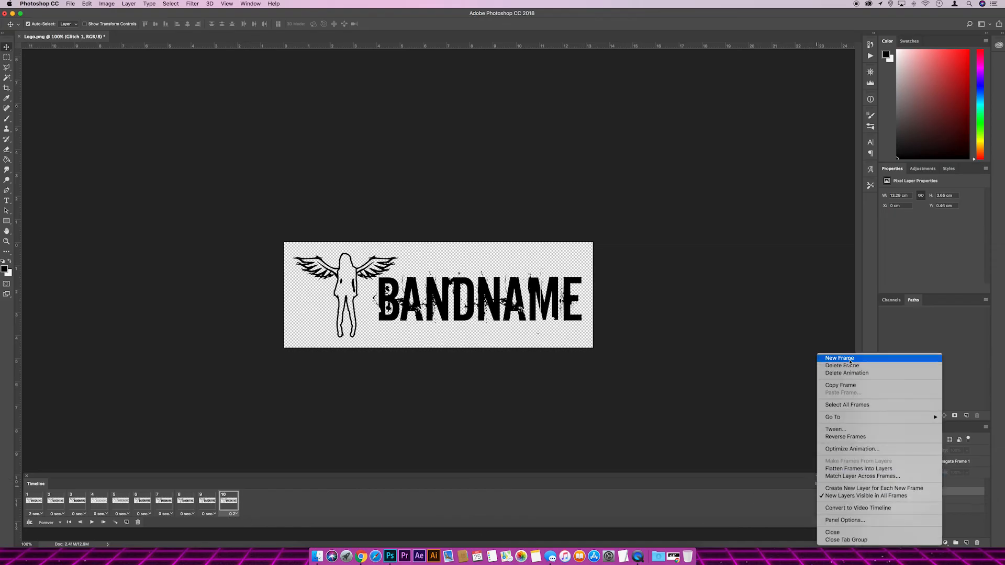
Add frame 11 with no delay
left_click(840, 358)
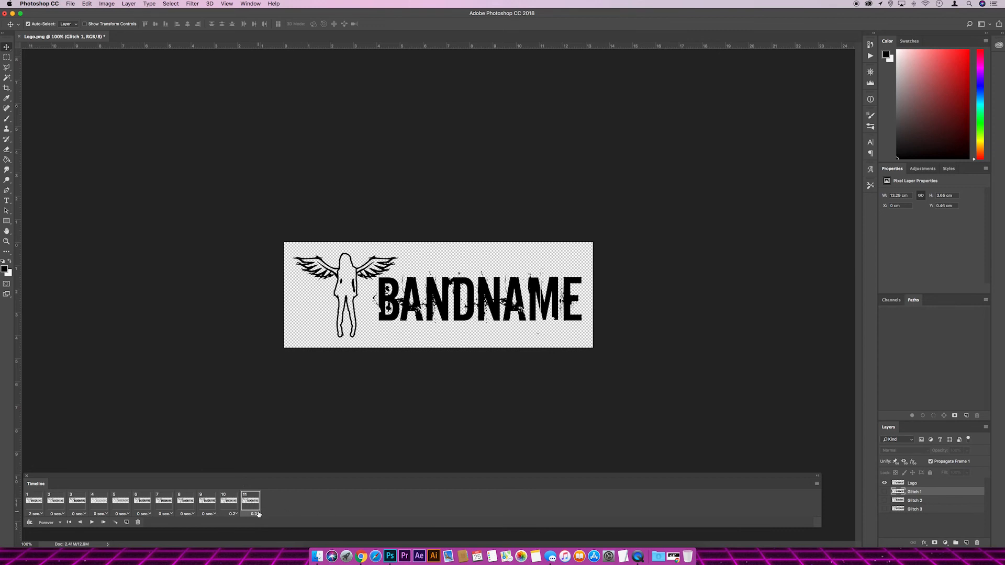
left_click(256, 513)
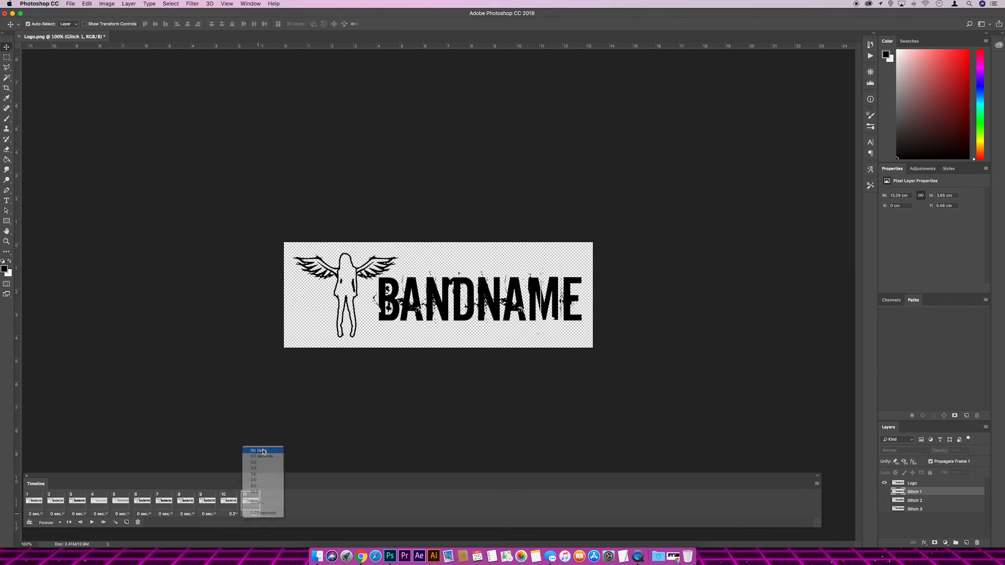
left_click(258, 451)
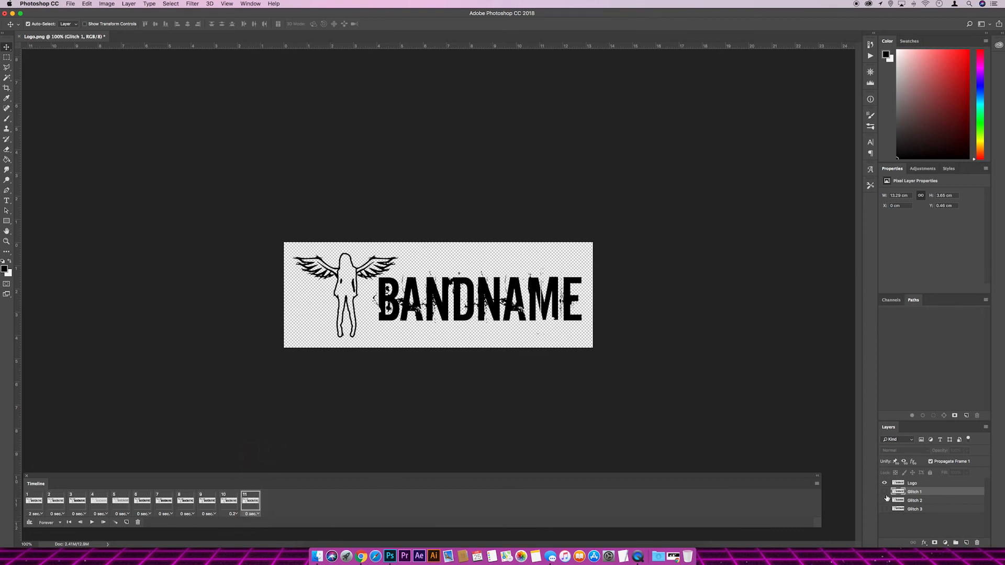
Hide the Logo layer, show Glitch 1, and add frame 12 toggling Glitch 3
left_click(884, 491)
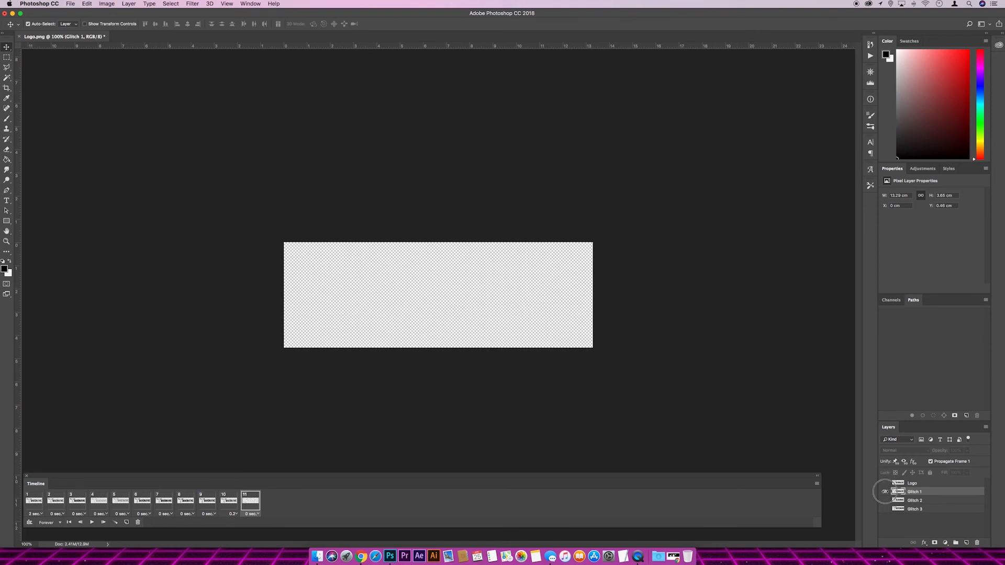
left_click(885, 491)
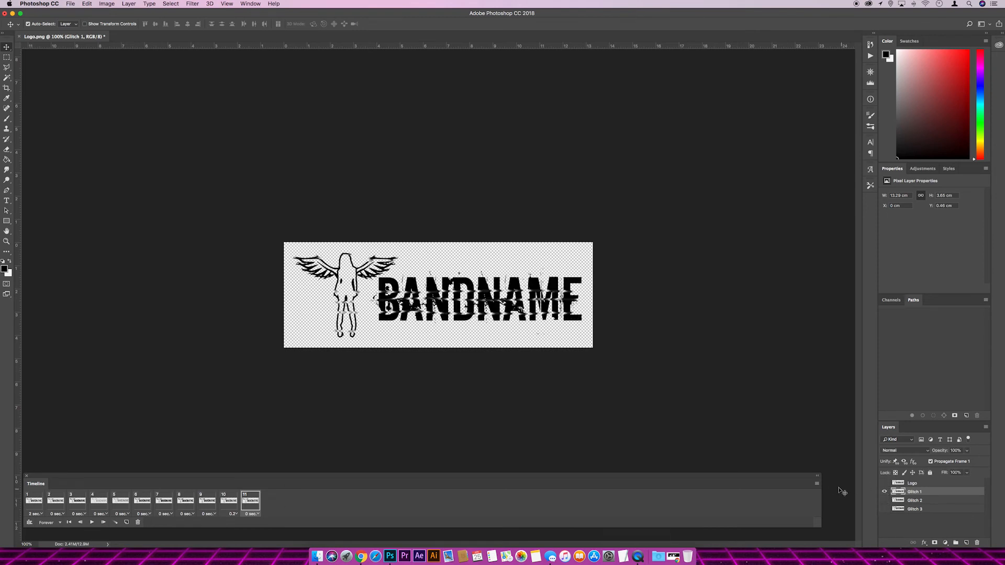
left_click(817, 483)
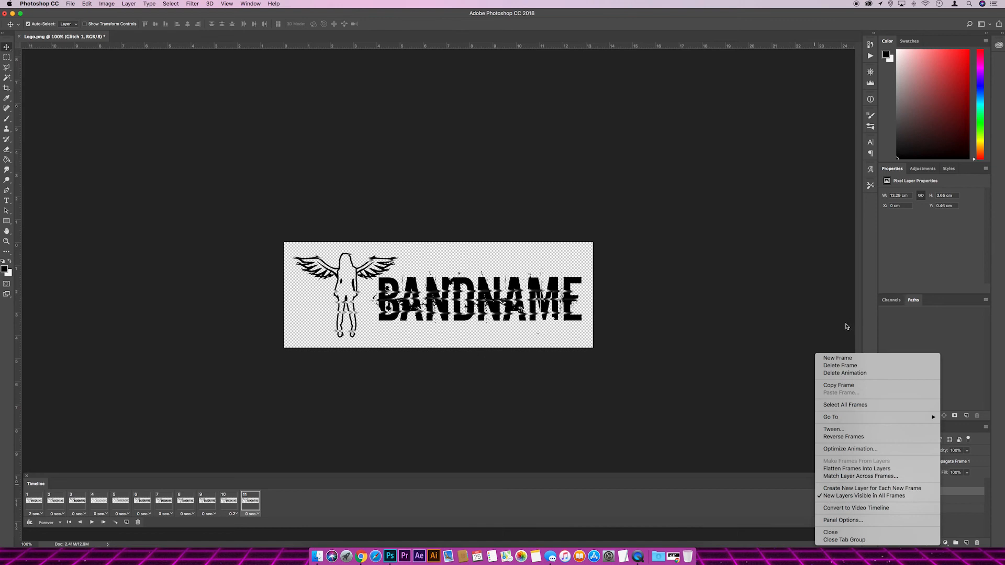
left_click(837, 357)
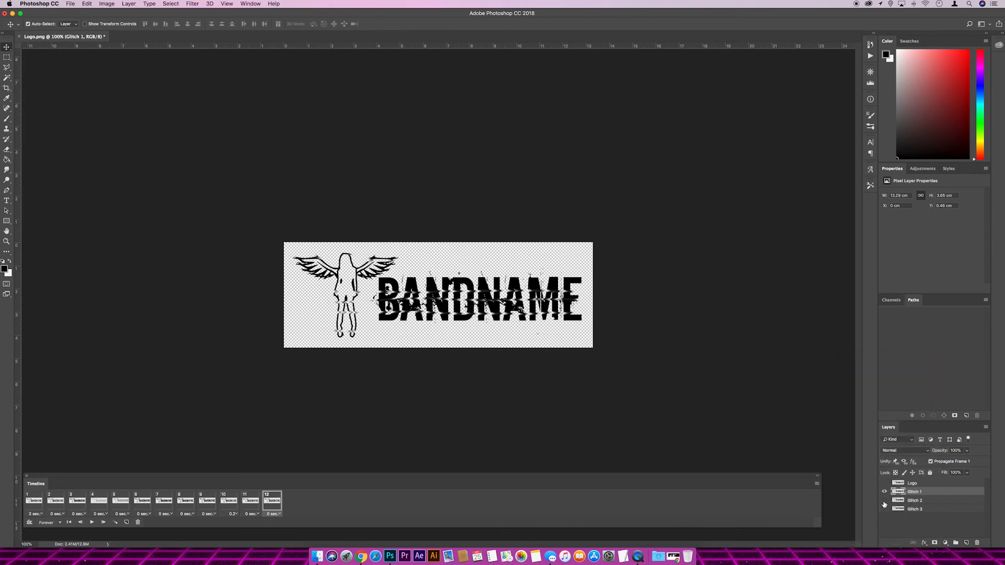
left_click(884, 499)
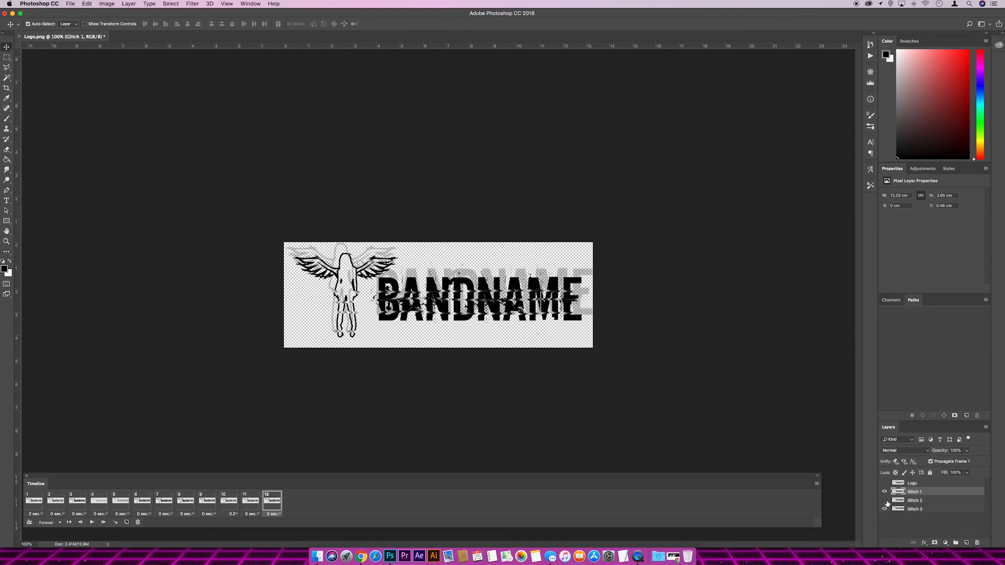
left_click(885, 500)
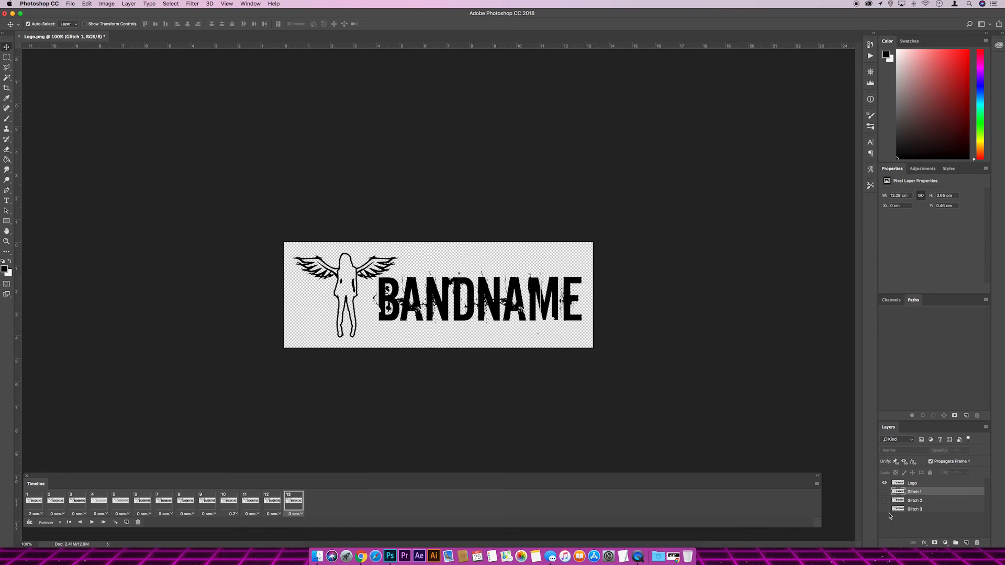
Set the clean-logo frame 13 delay to 5 seconds and review the Forever looping option
left_click(294, 513)
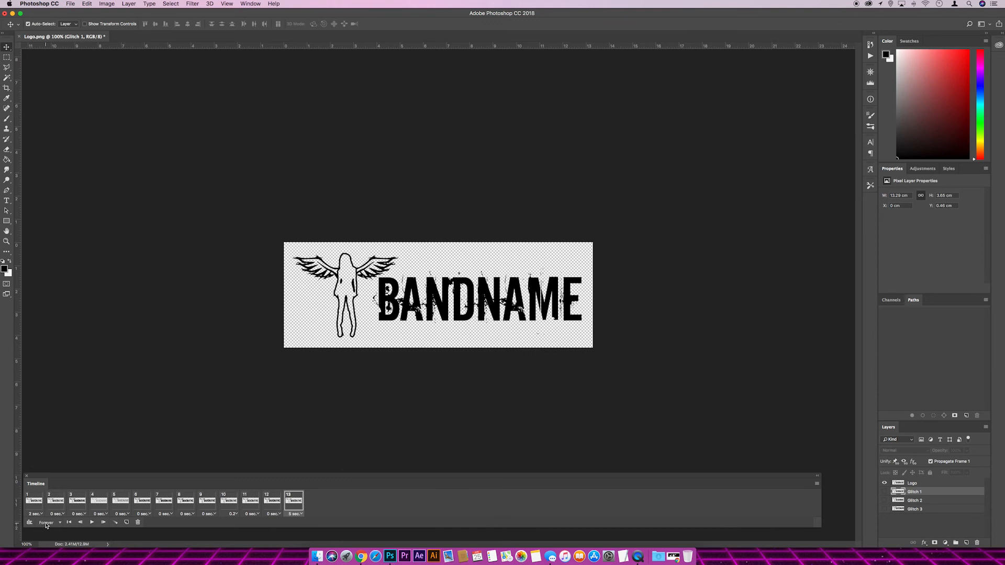
left_click(47, 522)
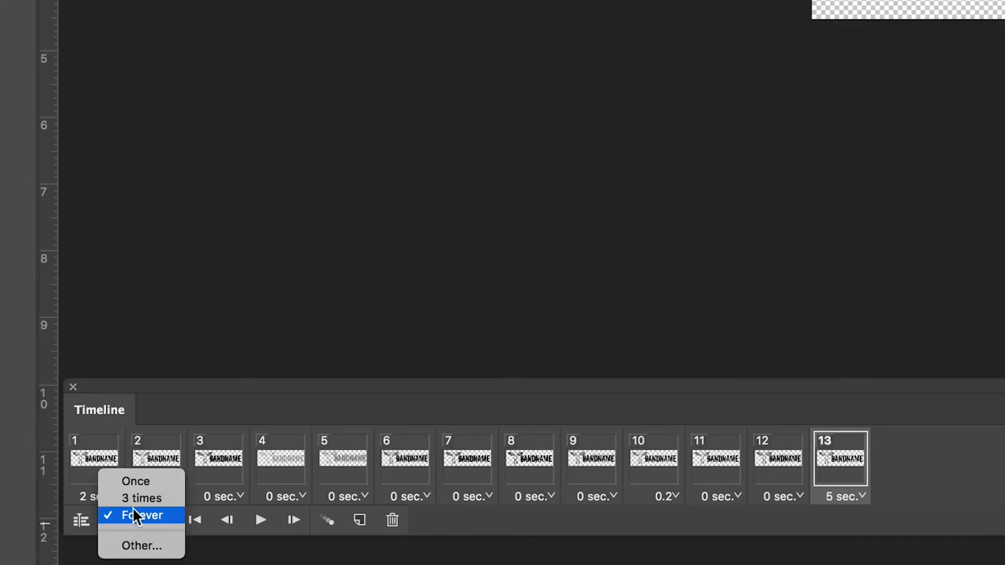
mouse_move(158, 520)
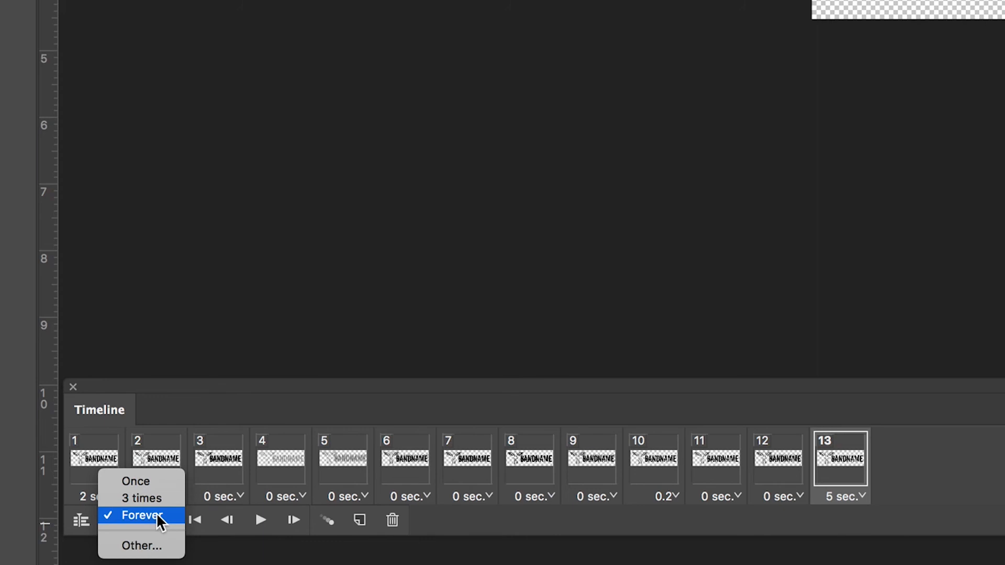
mouse_move(136, 481)
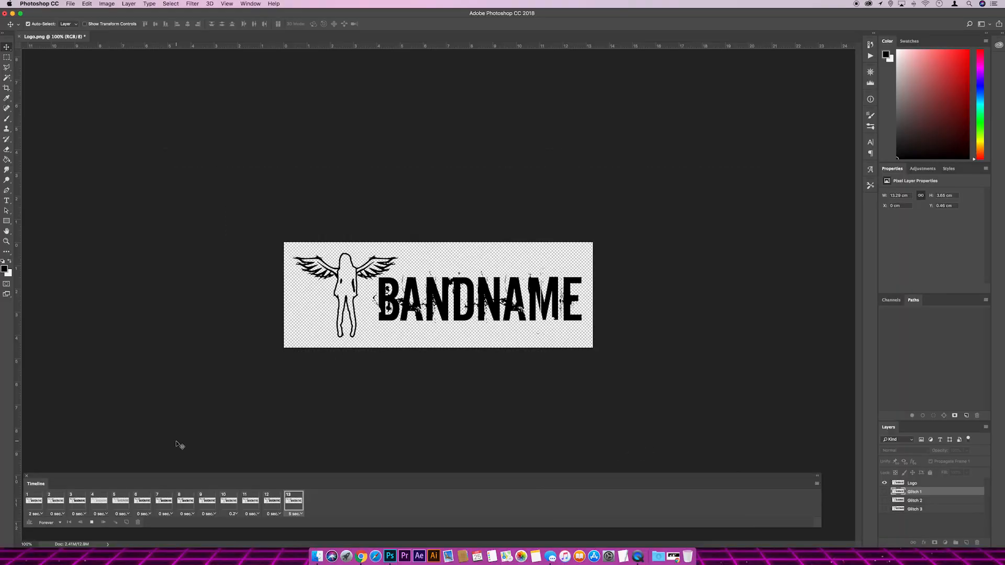
Export the 13-frame animation via Save for Web as Logo.gif, GIF 128 Dithered, looping Forever, to the desktop
left_click(33, 500)
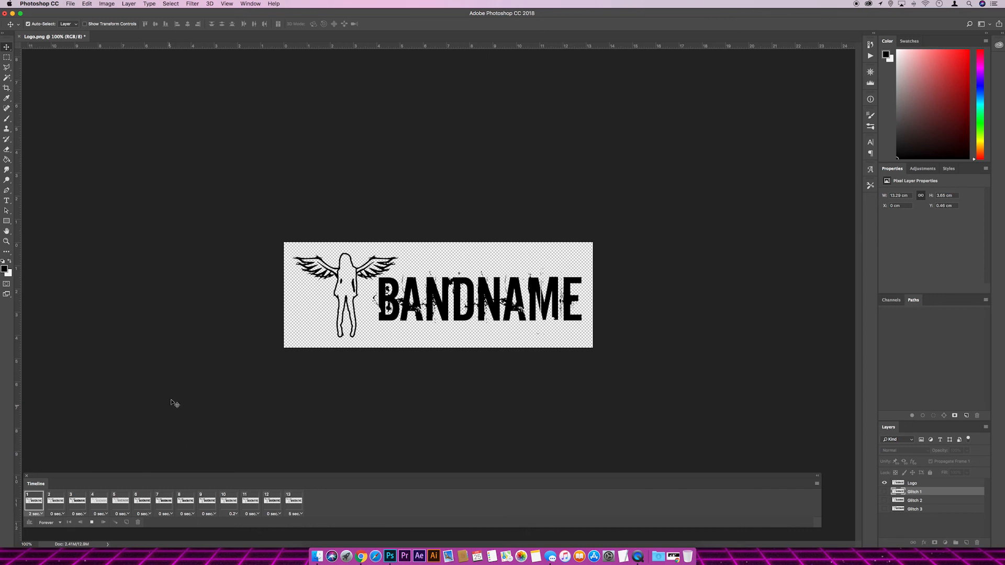
left_click(69, 4)
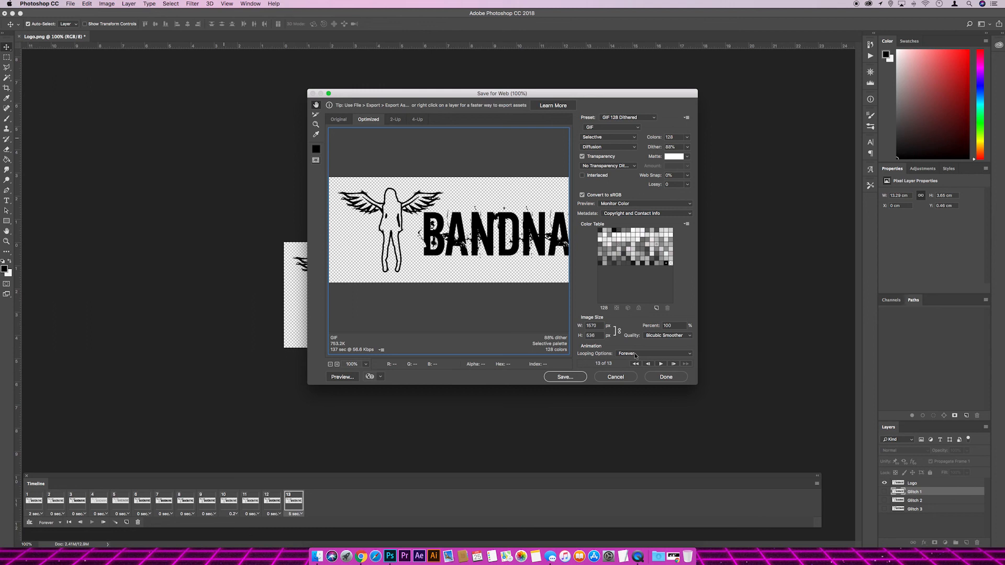
left_click(564, 376)
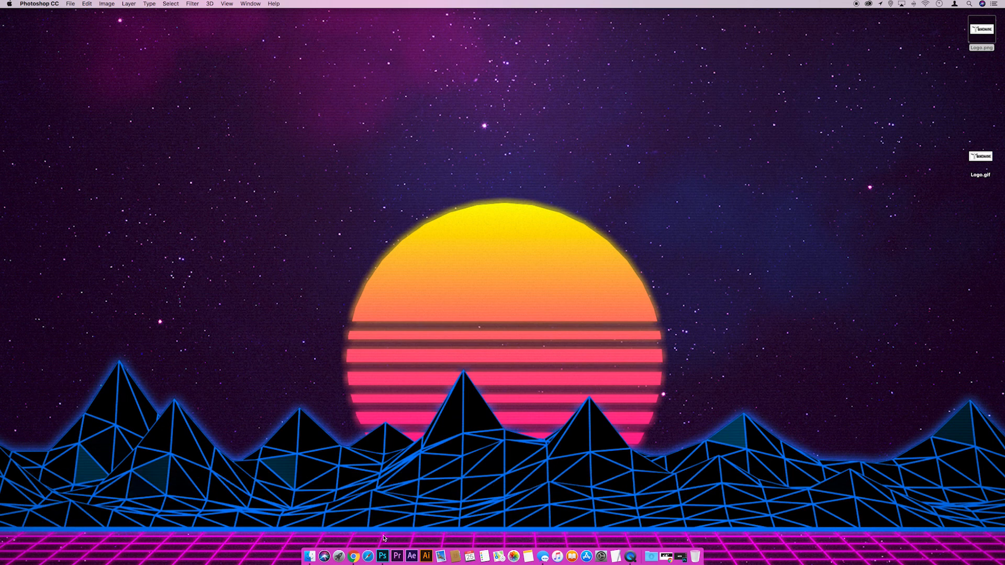
In the Bandname site's Squarespace editor, go to Design > Logo & Title
left_click(359, 556)
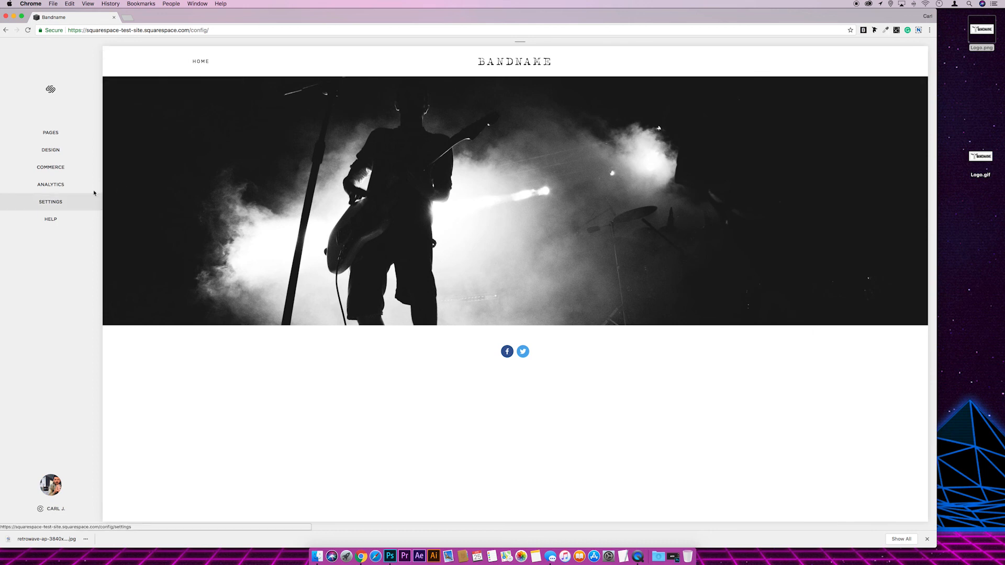
left_click(50, 151)
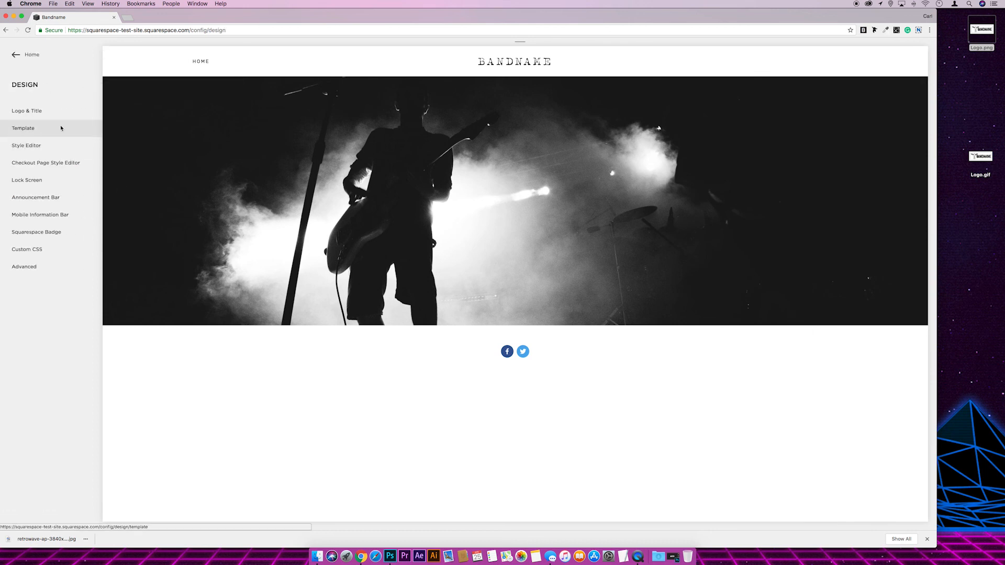
left_click(26, 111)
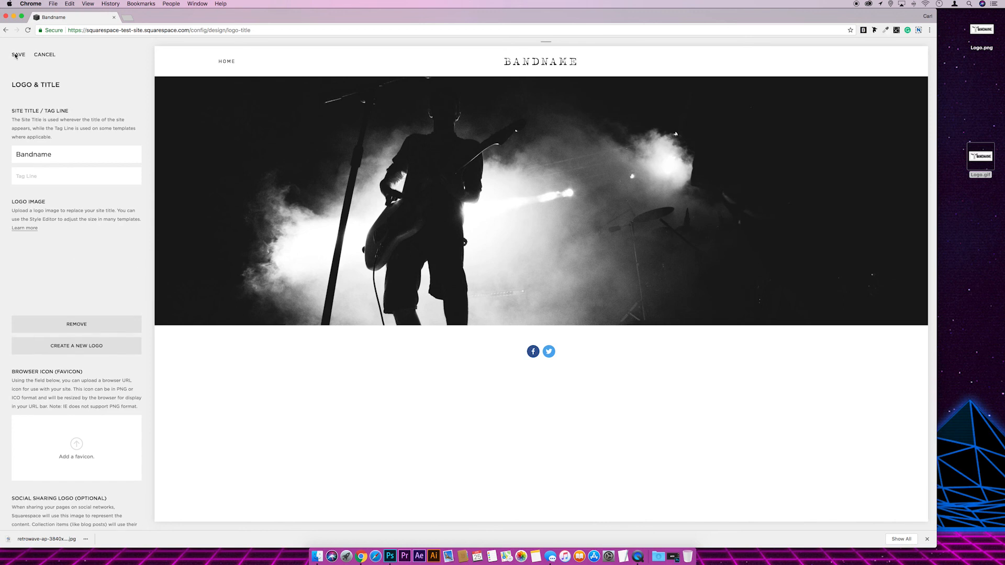
Save Logo.gif as the site logo and preview the full-width site without the sidebar
left_click(18, 55)
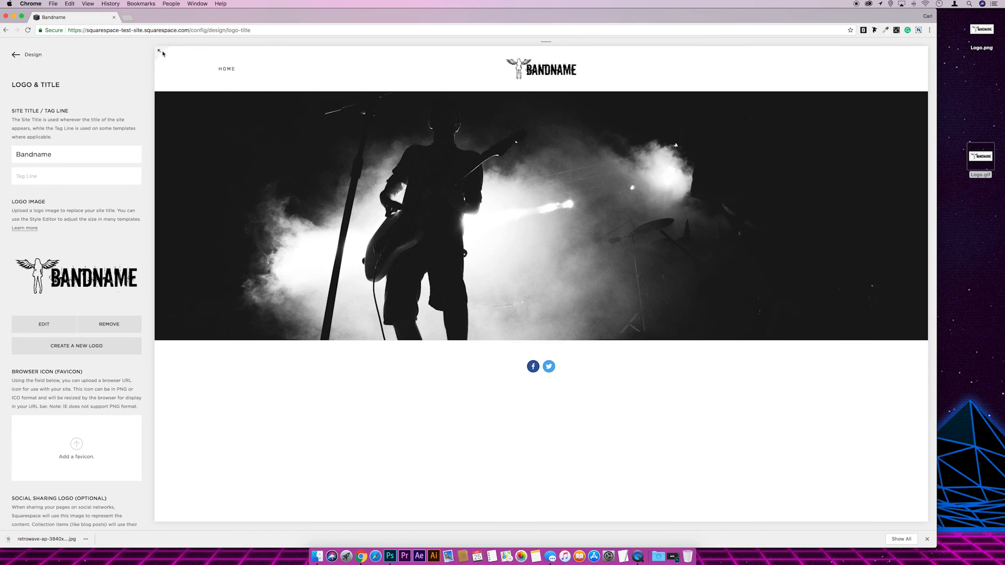
left_click(159, 52)
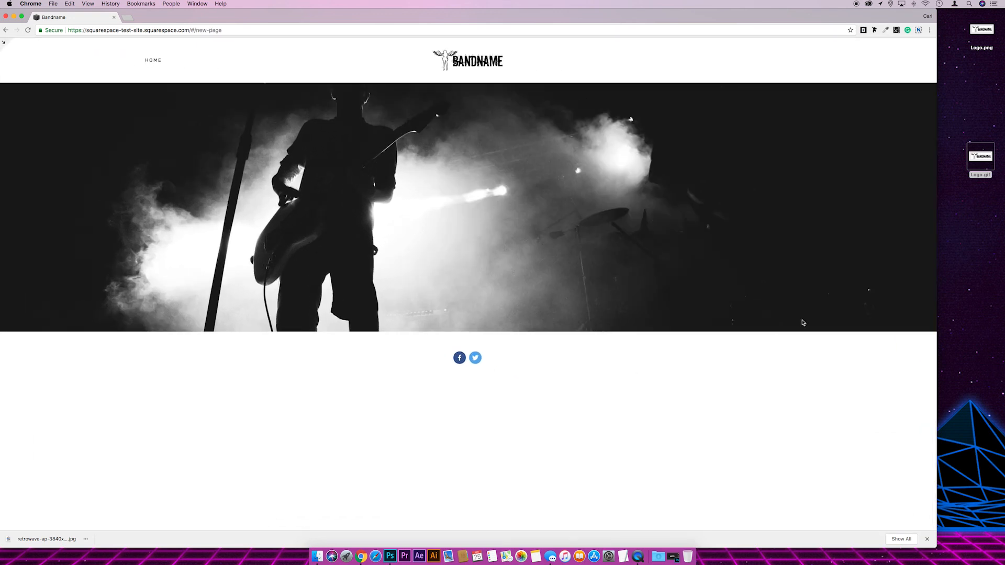